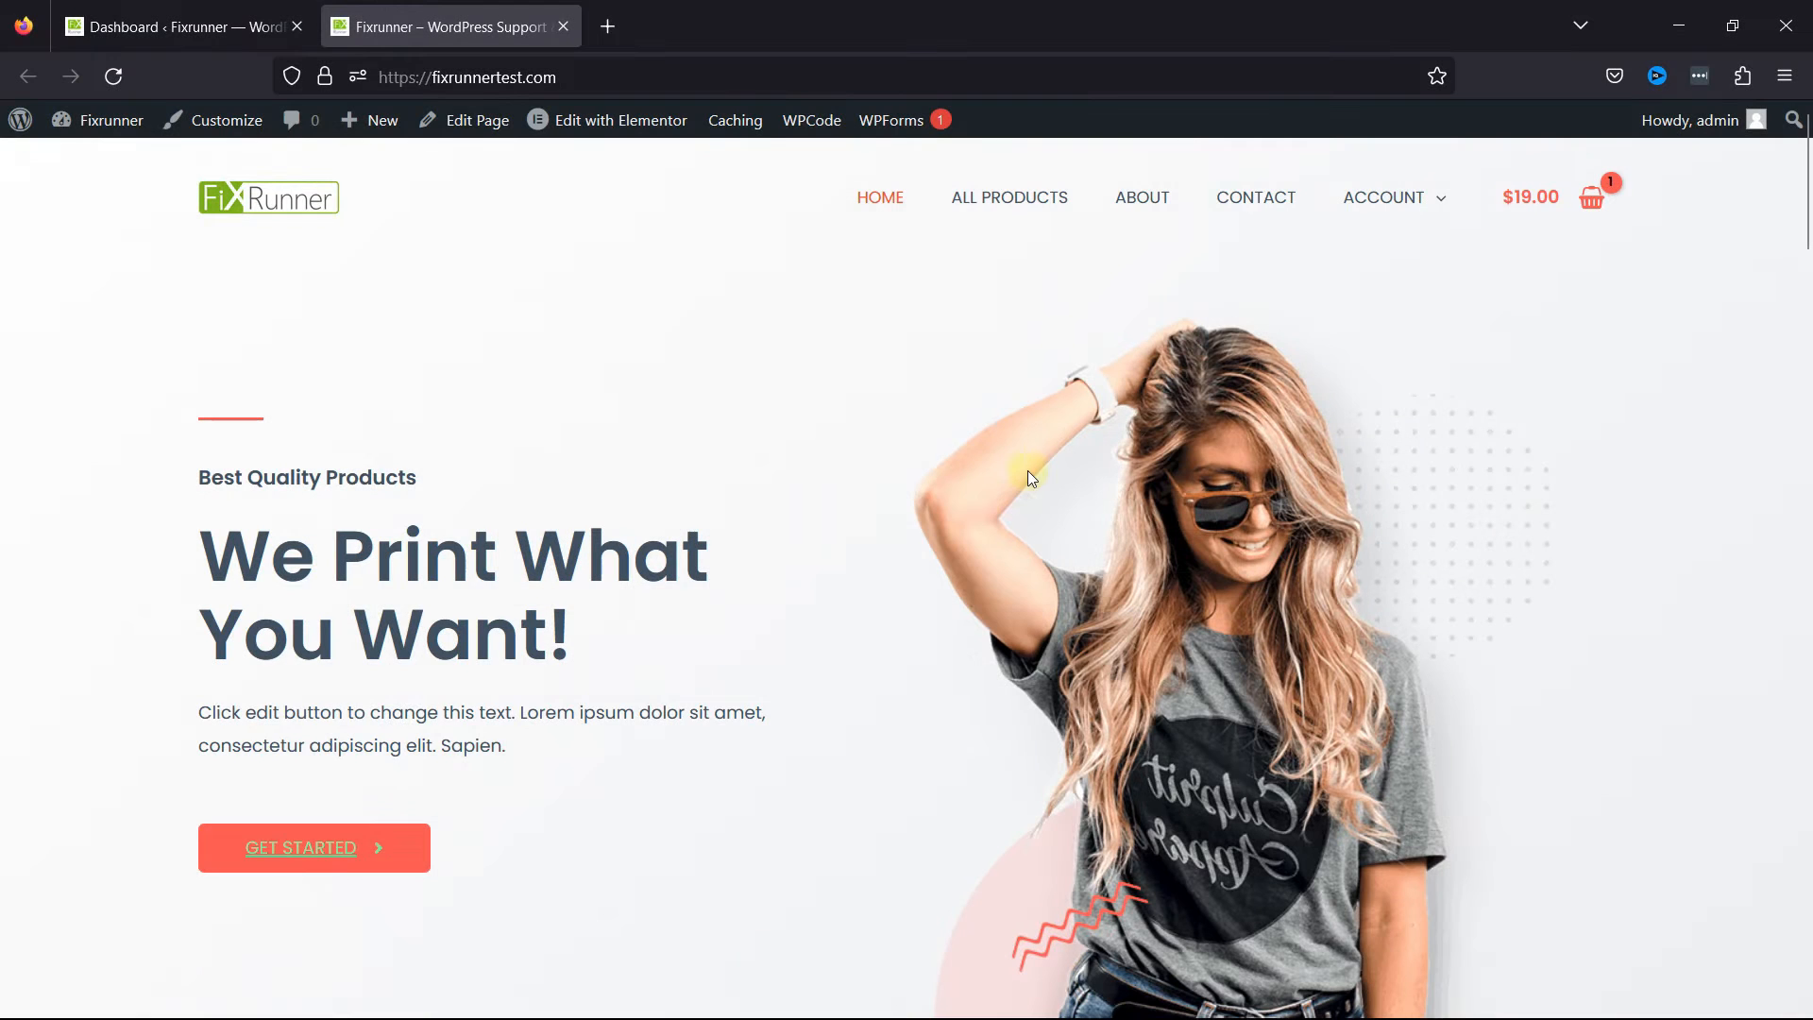
mouse_move(972, 538)
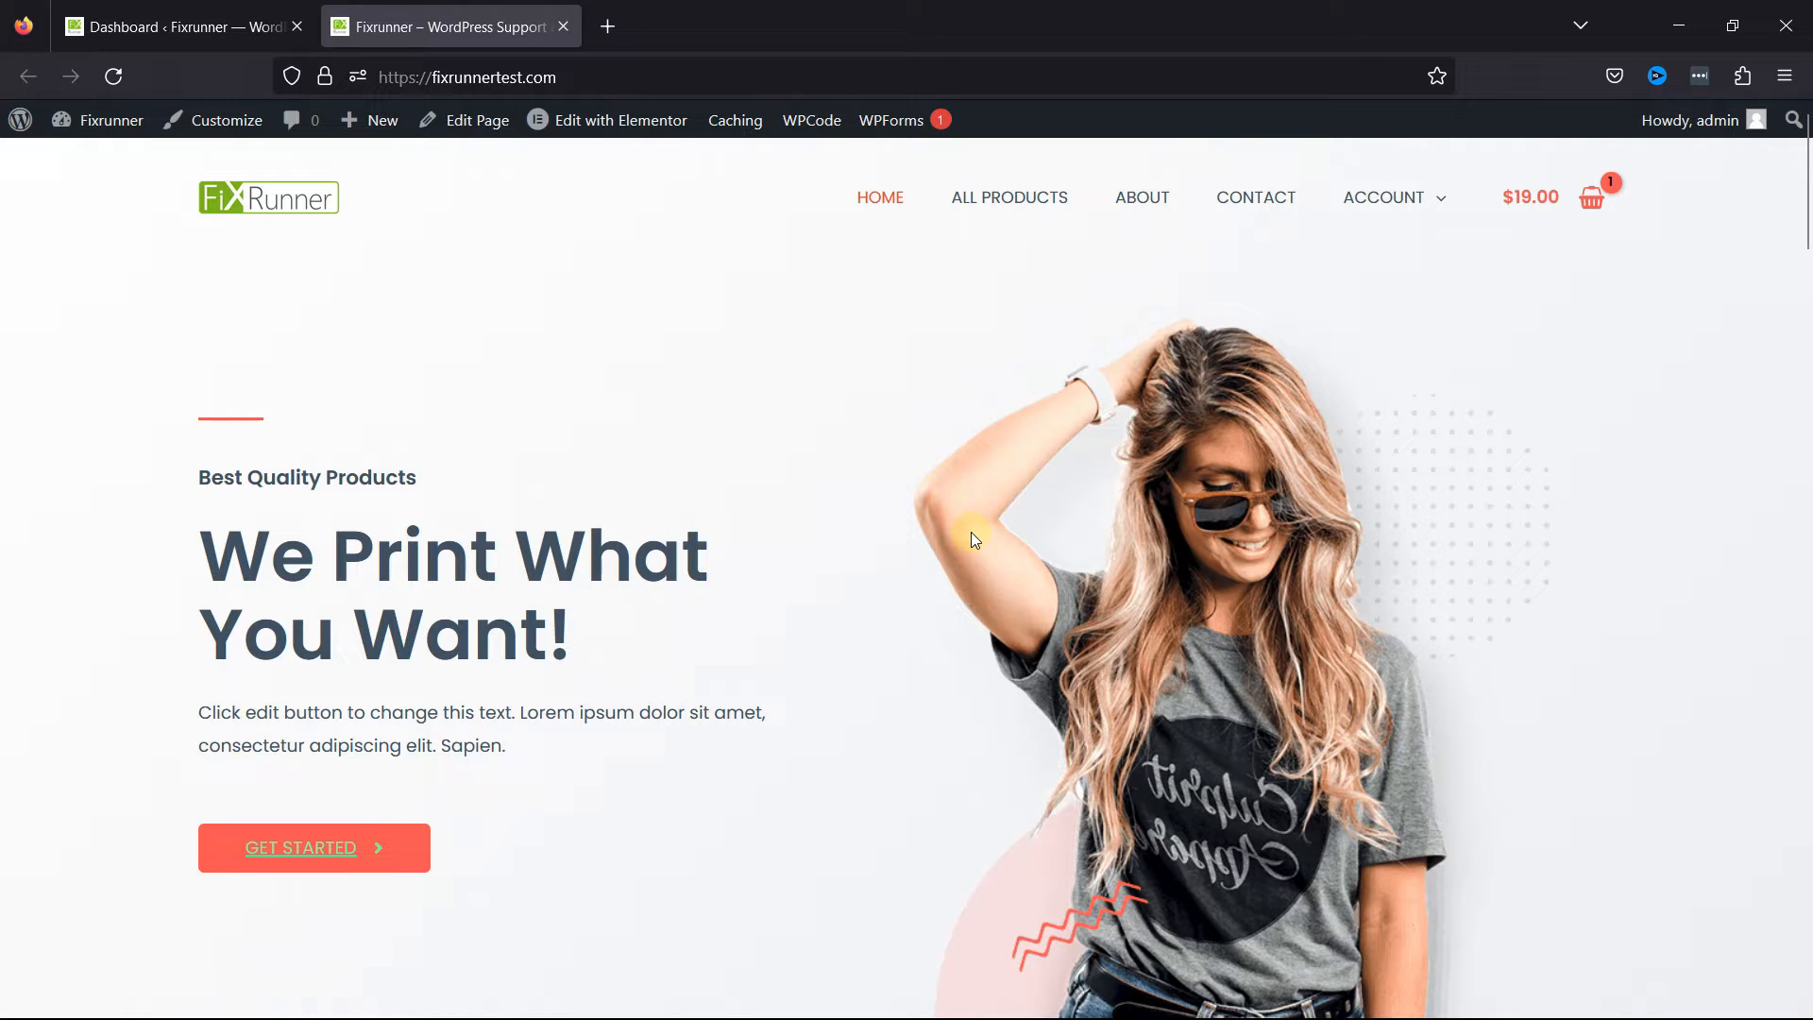
mouse_move(1009, 199)
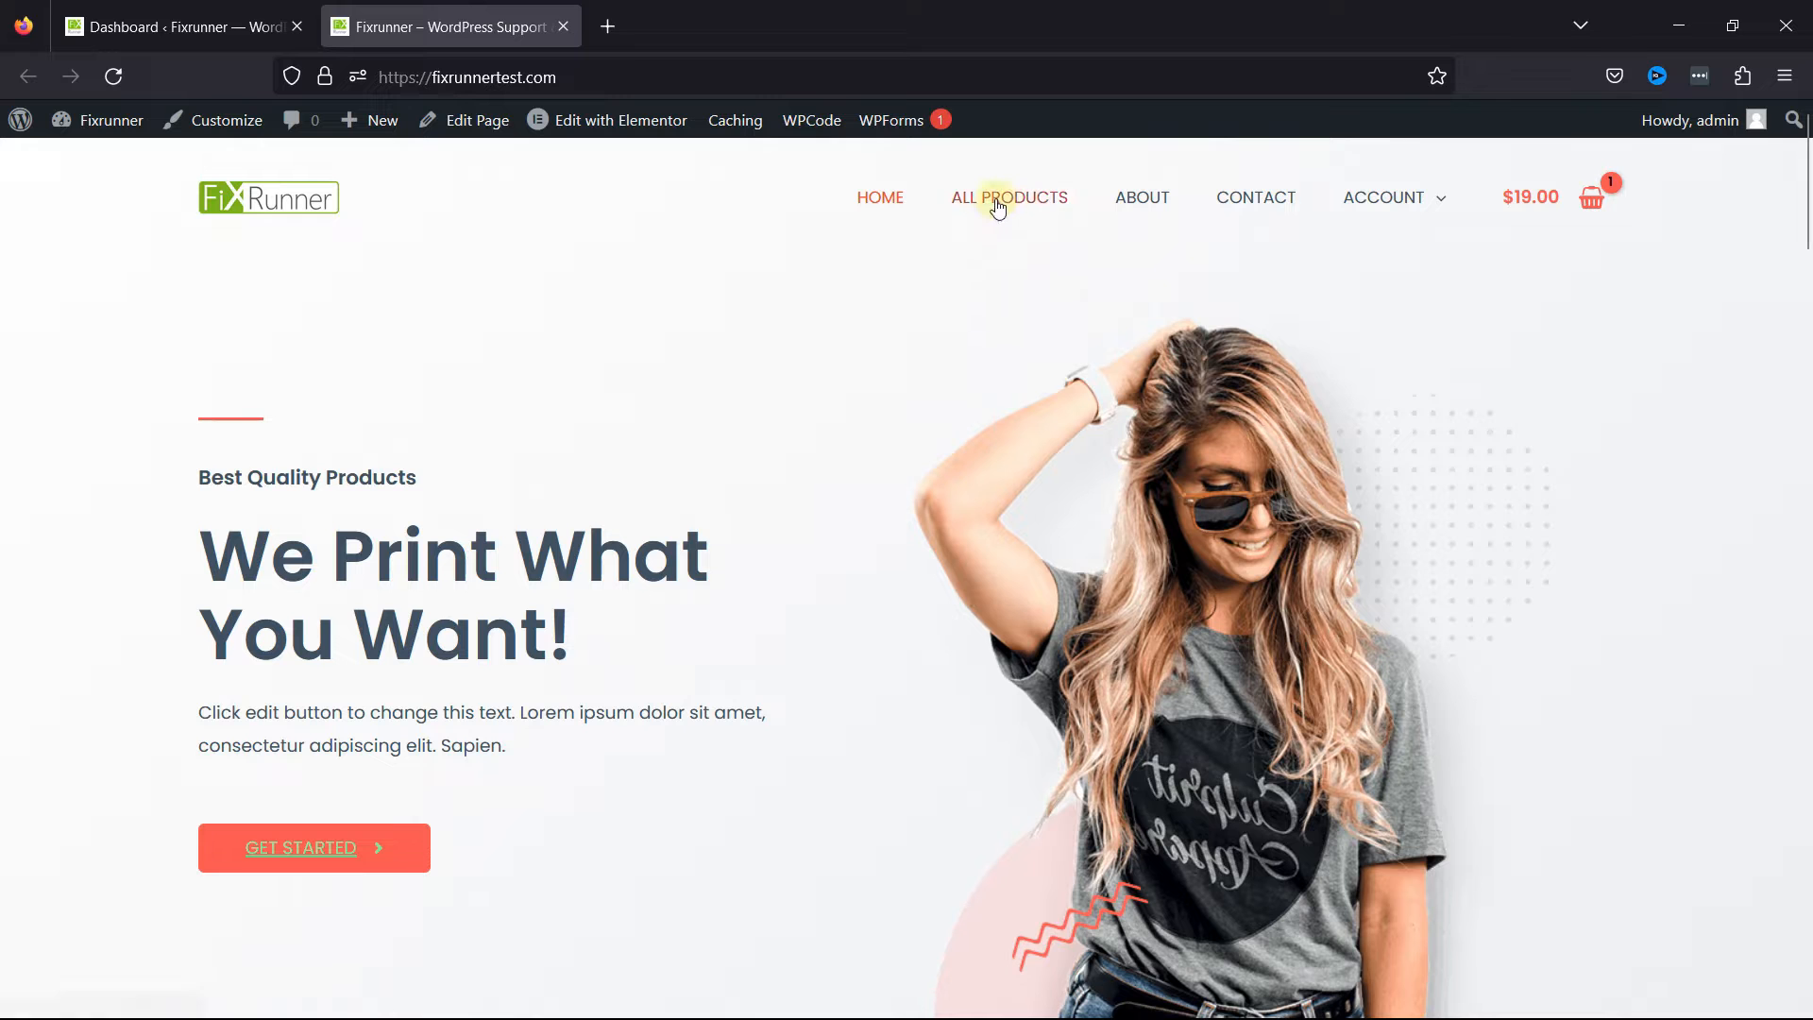
Browse the storefront Shop page listing 11 products, then return to the admin Dashboard.
click(1008, 196)
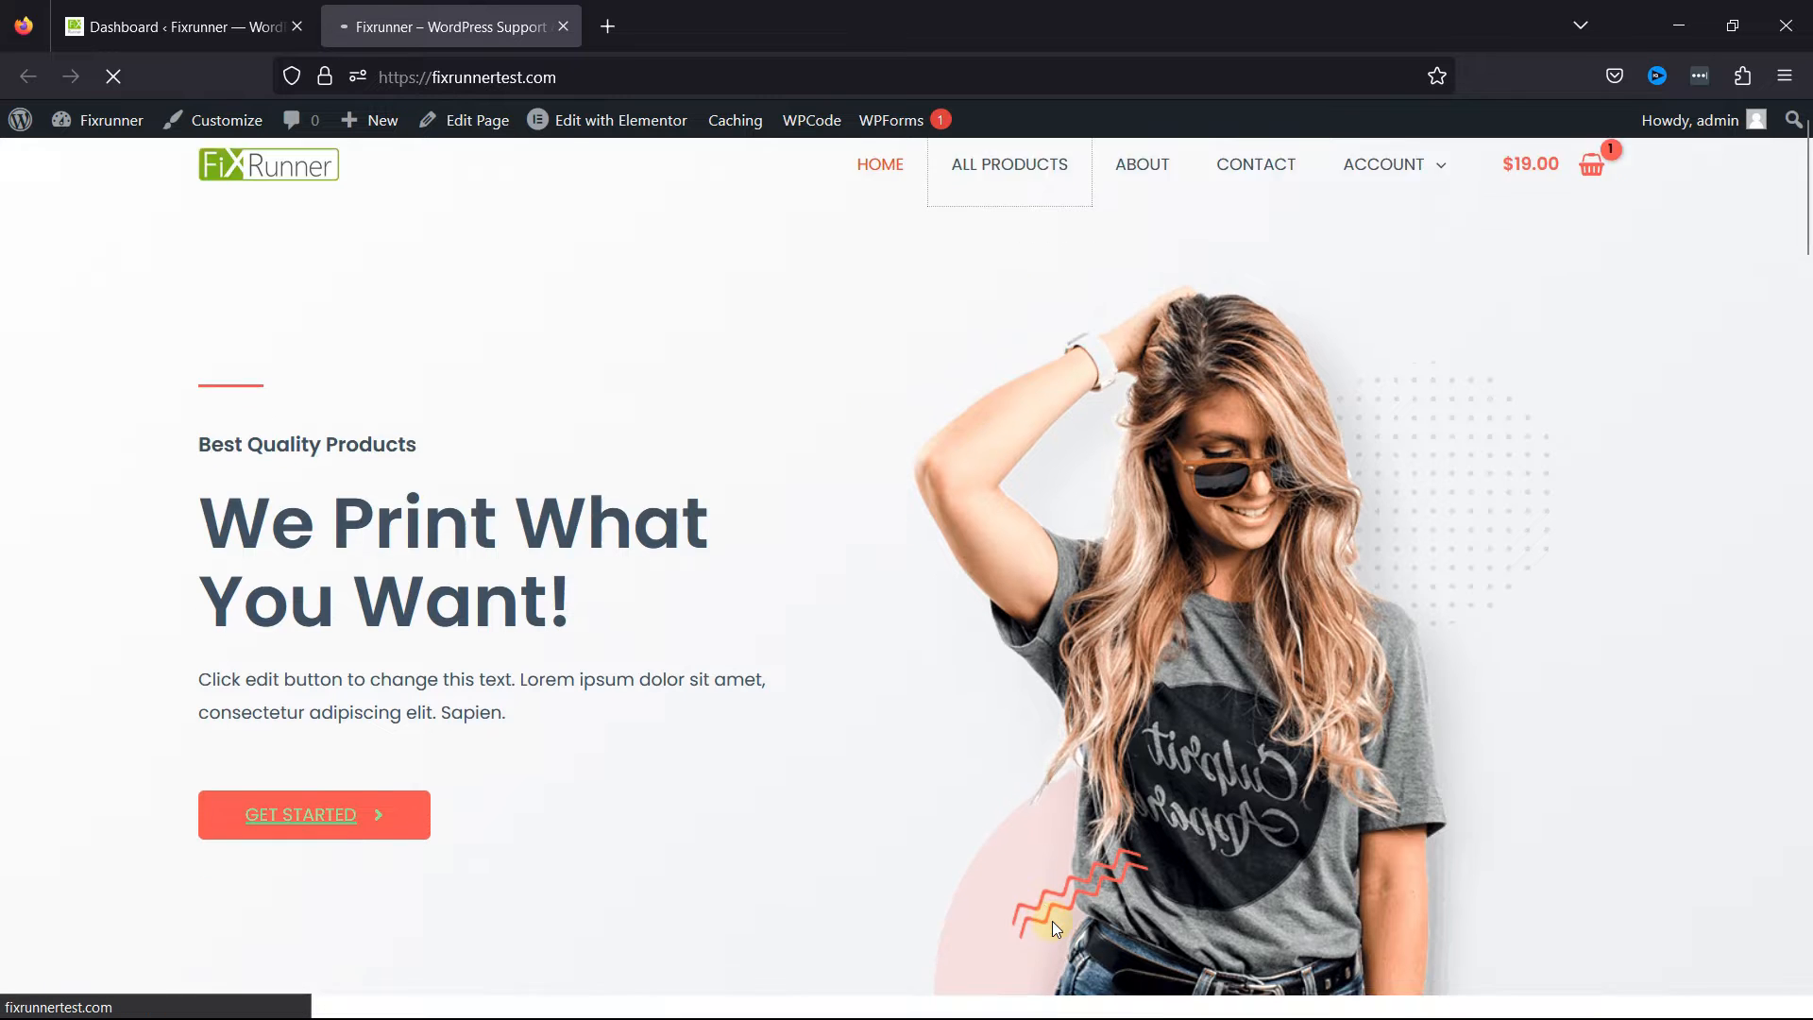
click(1008, 164)
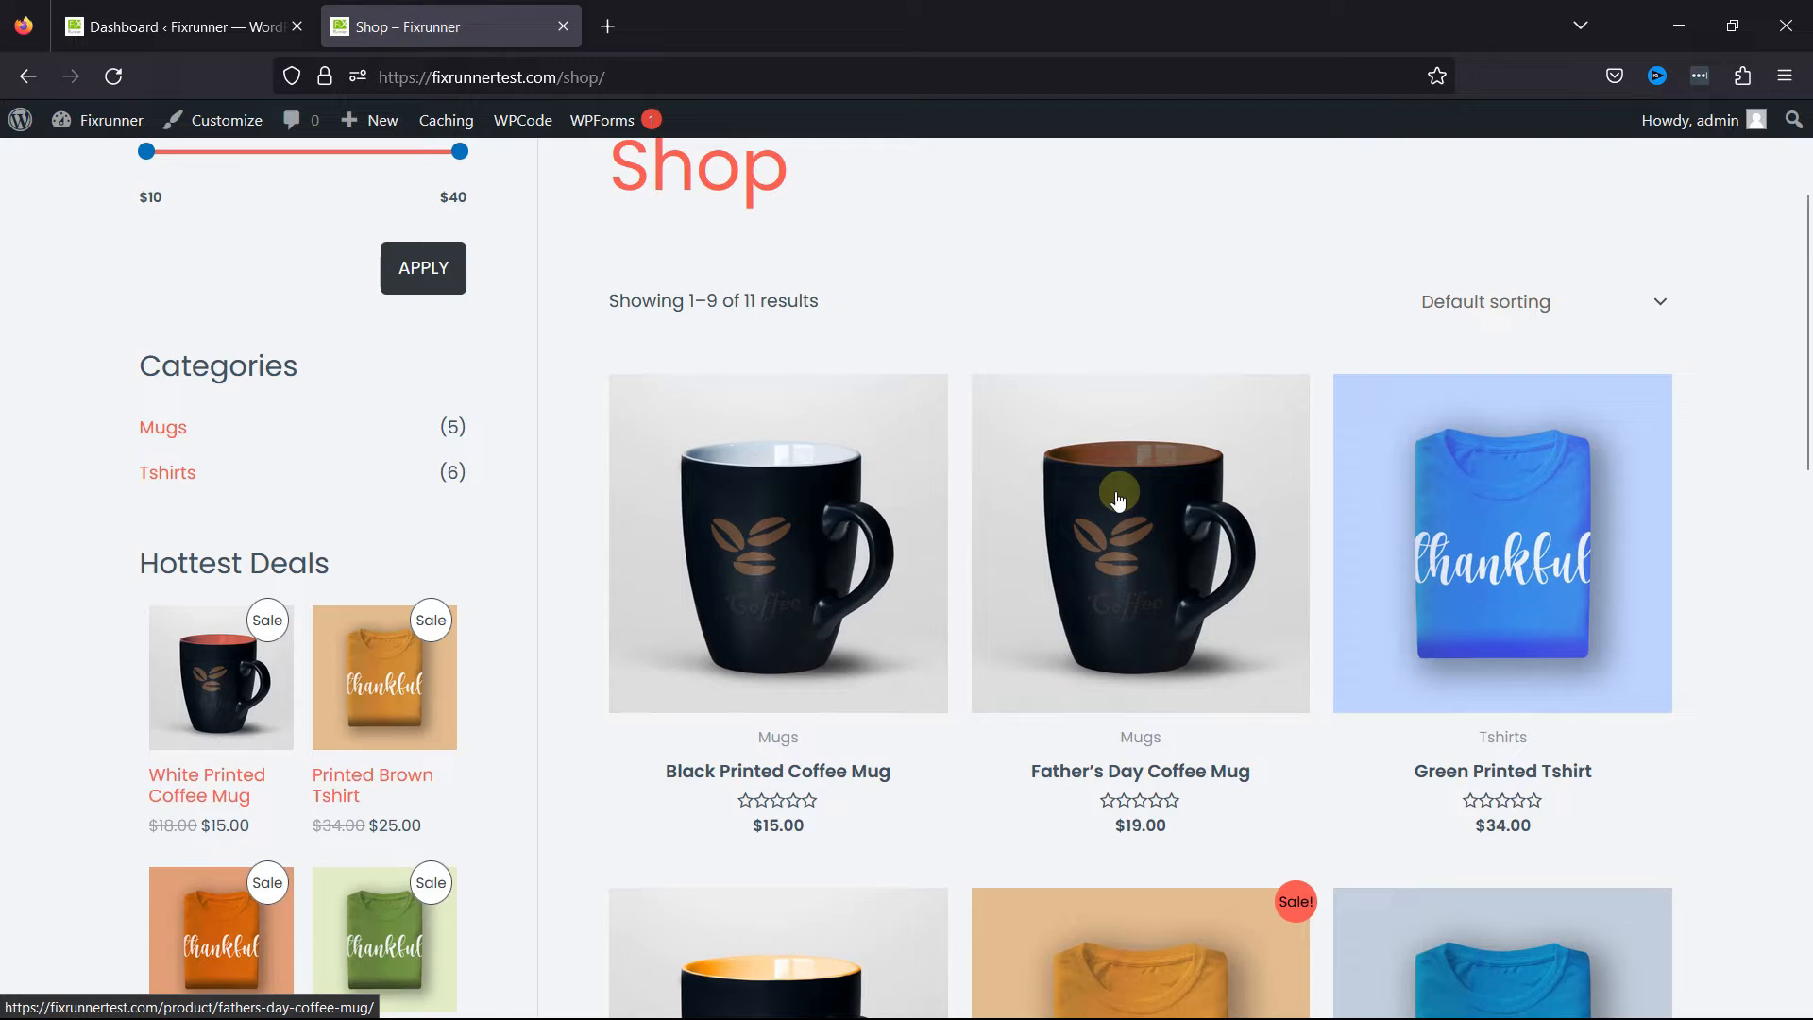
scroll(up, 3)
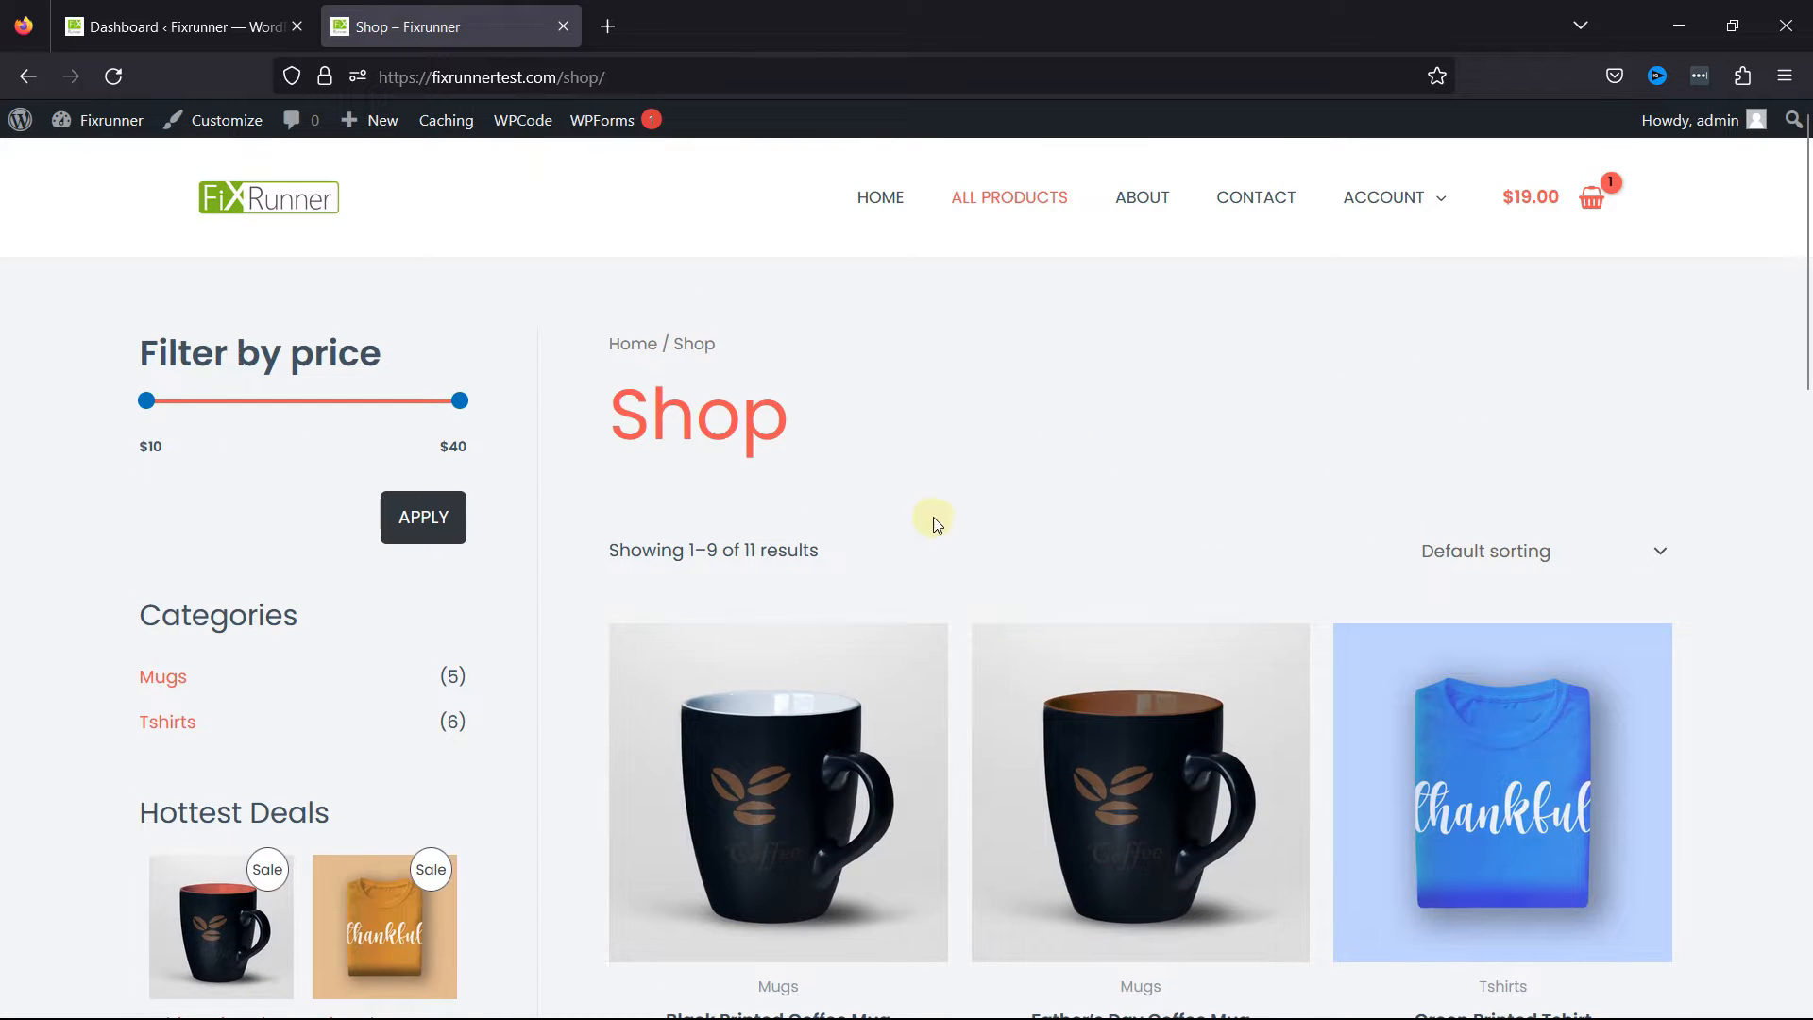
scroll(down, 3)
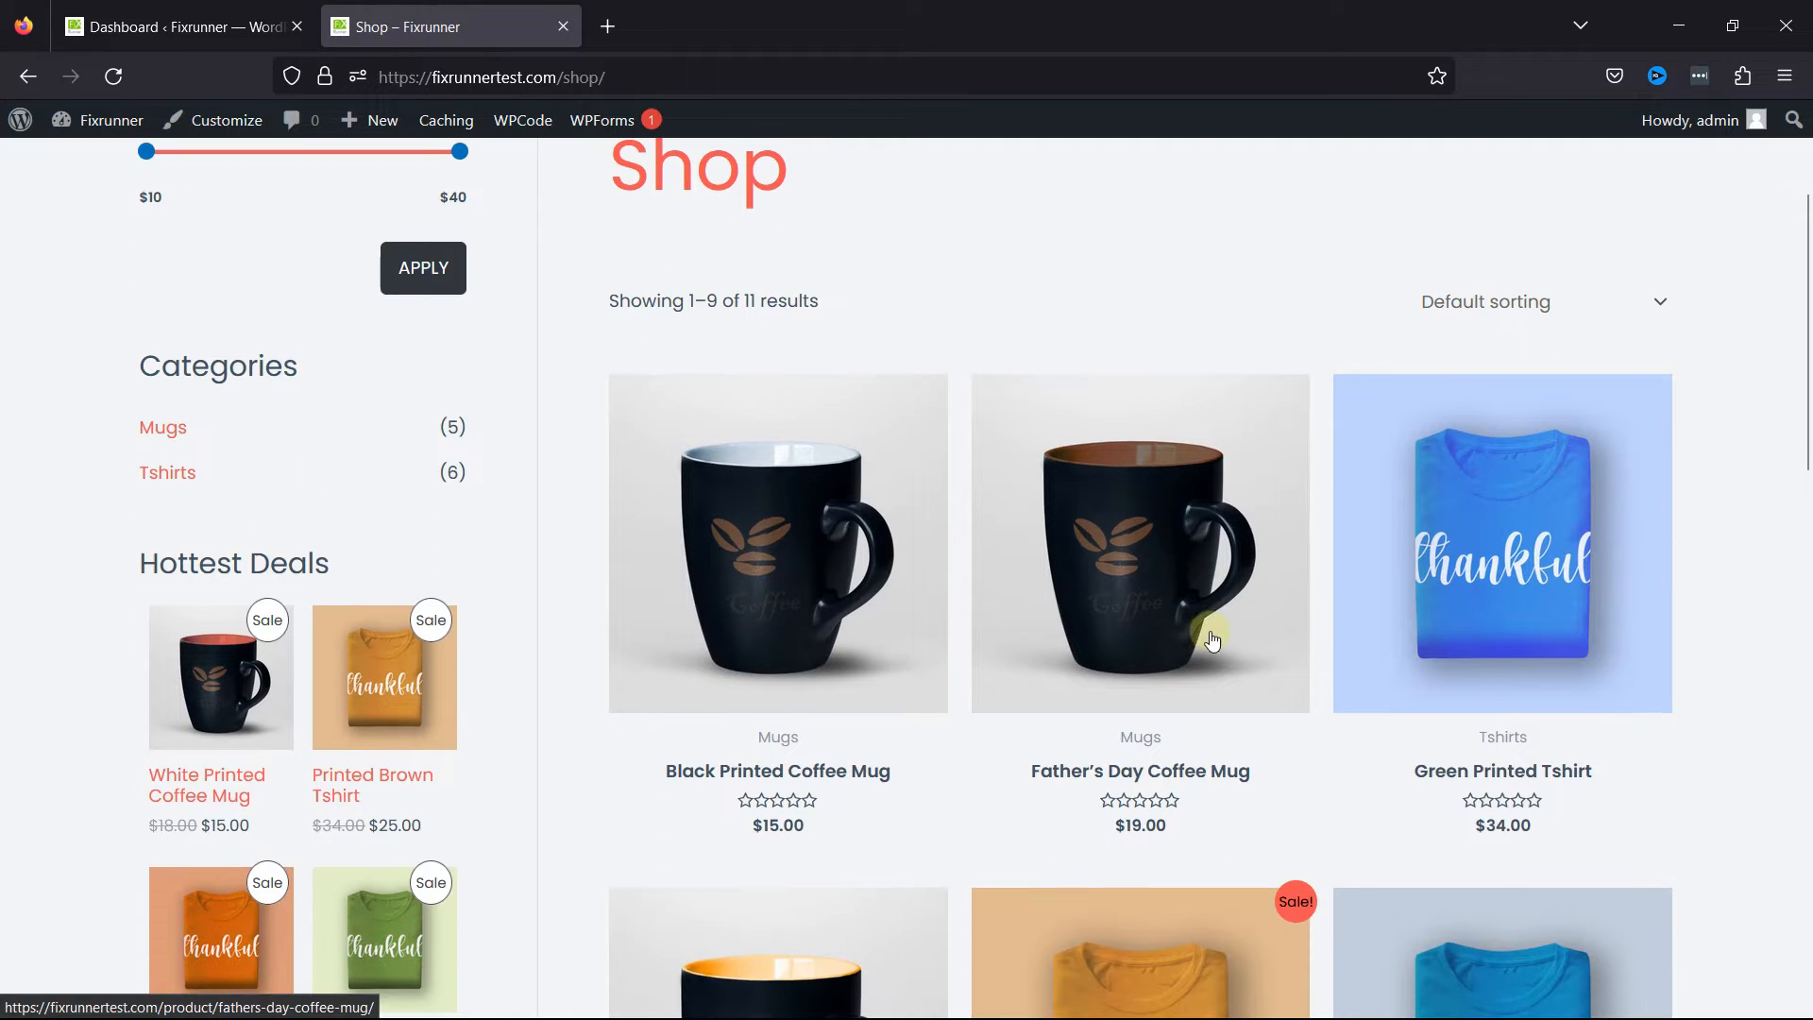
mouse_move(912, 353)
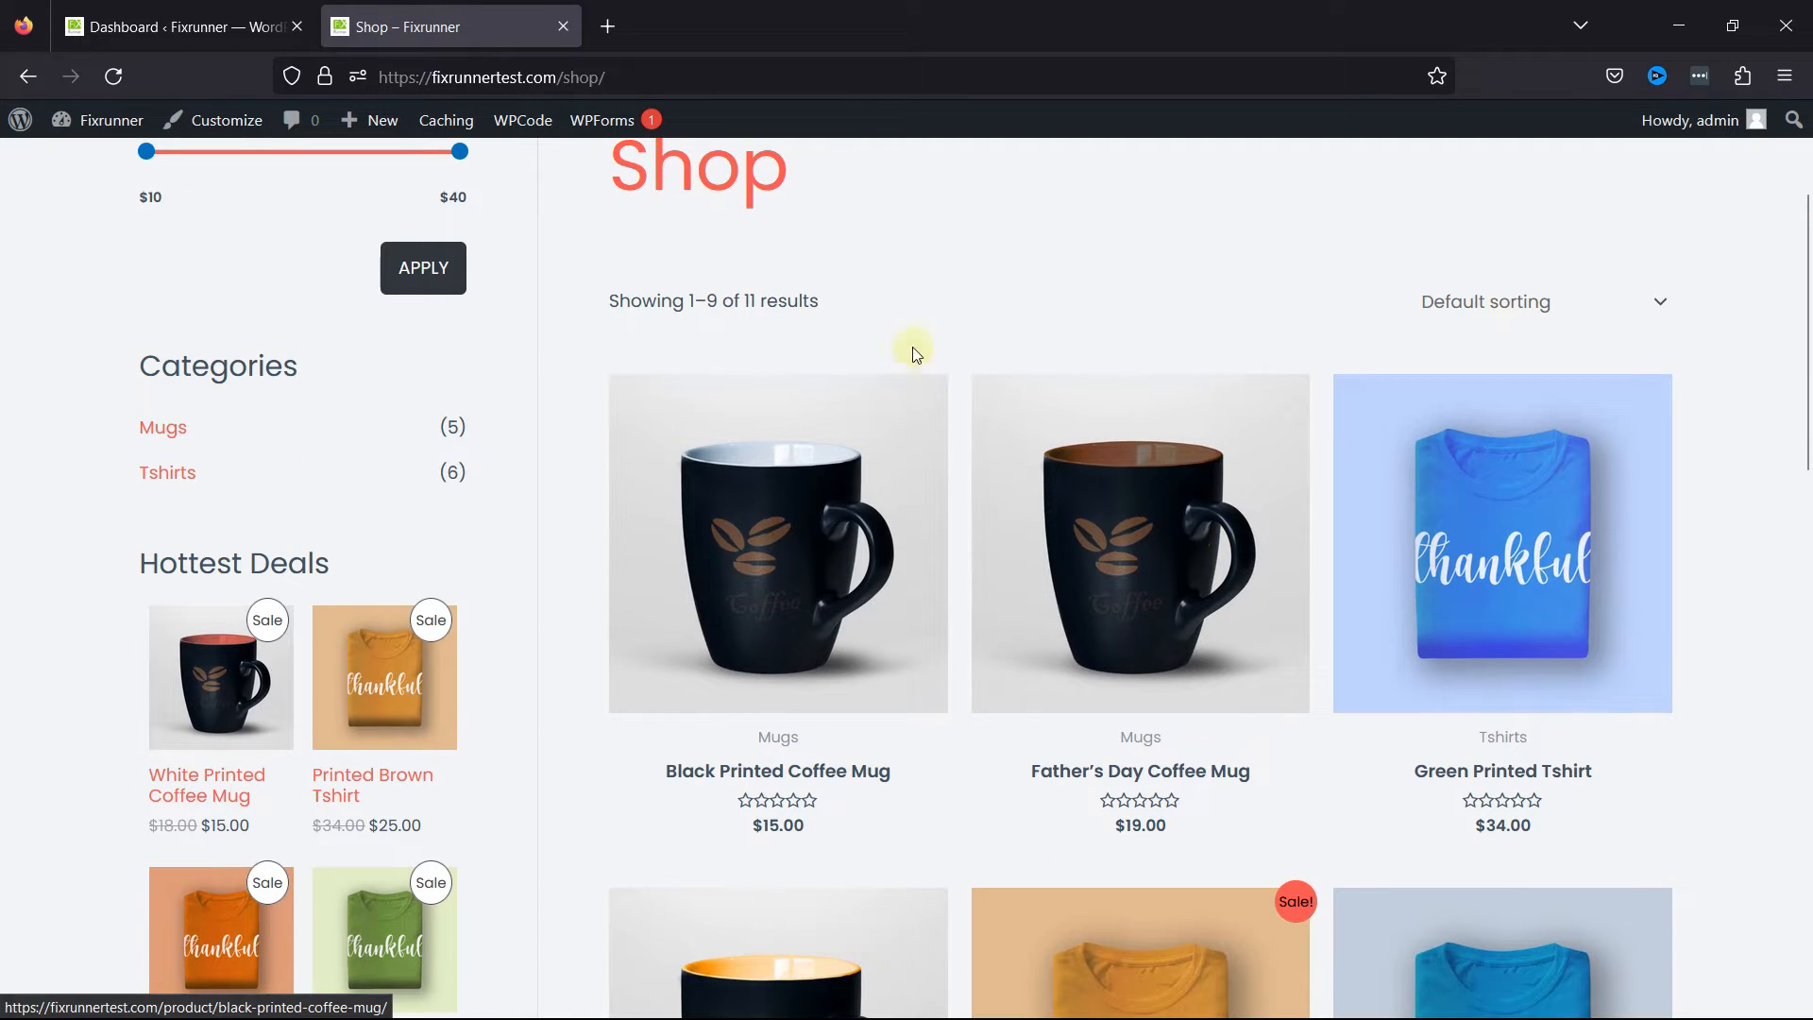
click(180, 25)
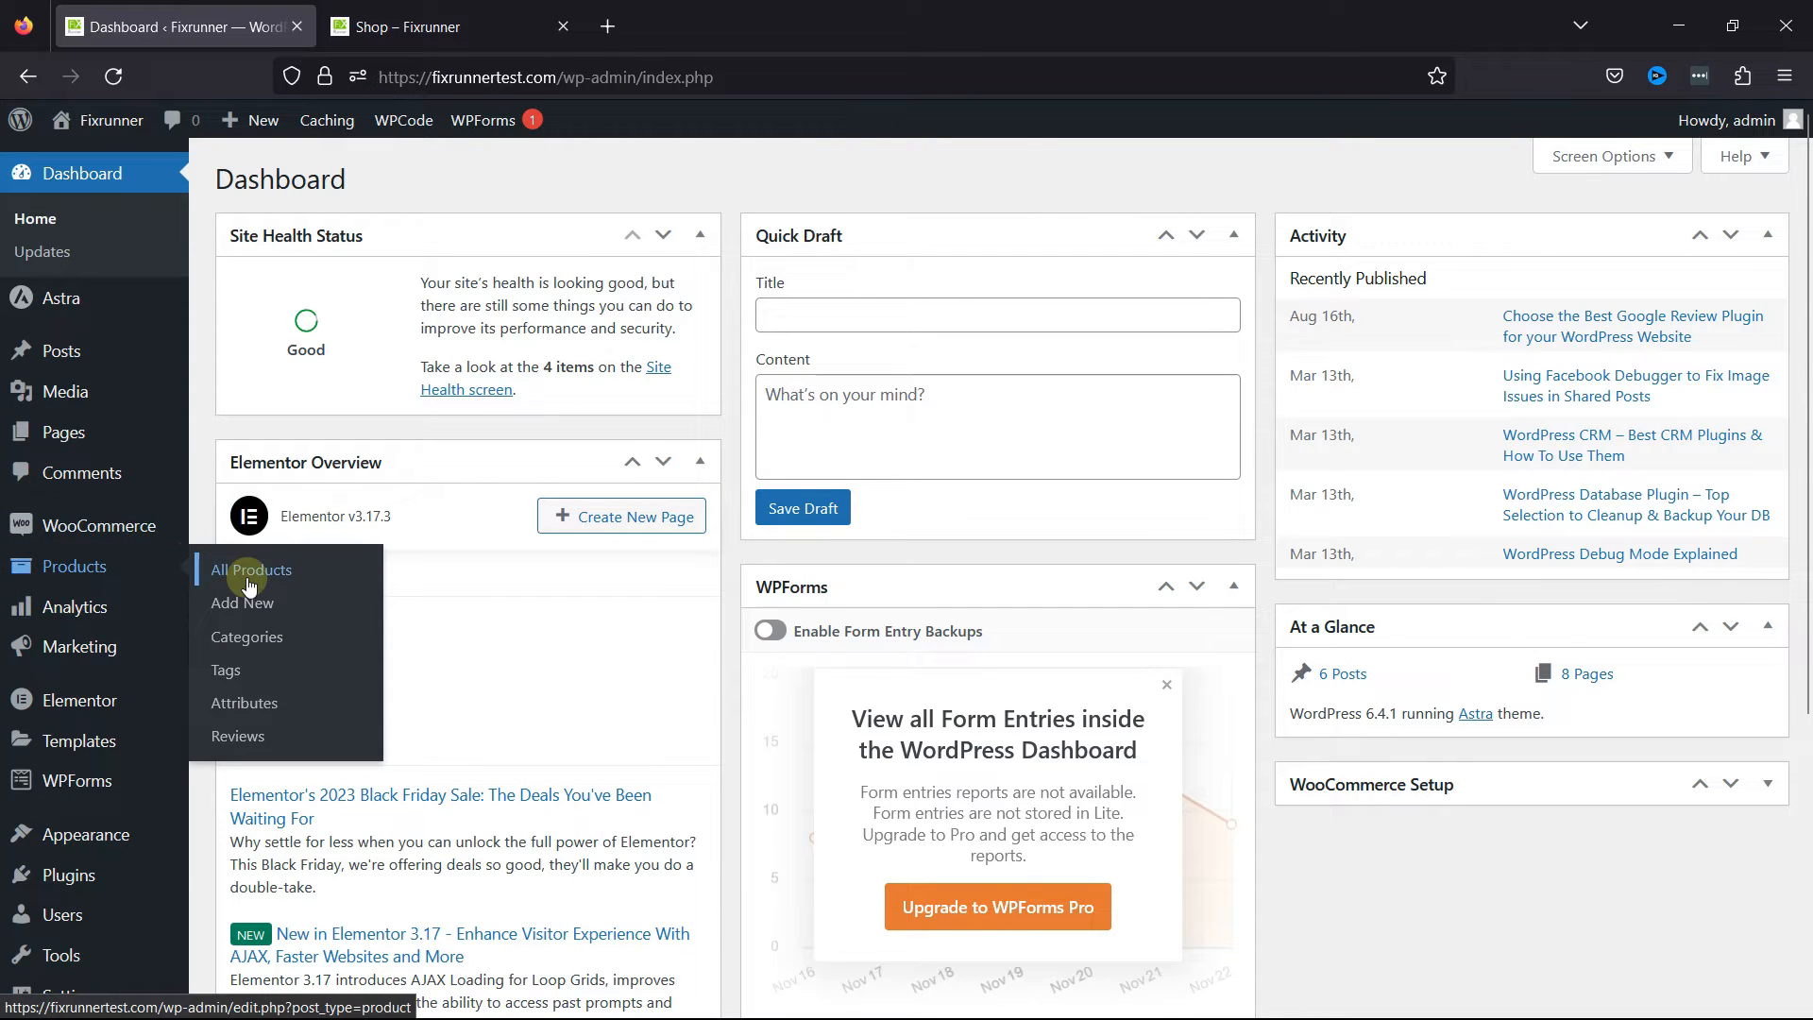
From All Products in admin, bring up the Personalised Mug edit screen.
click(250, 569)
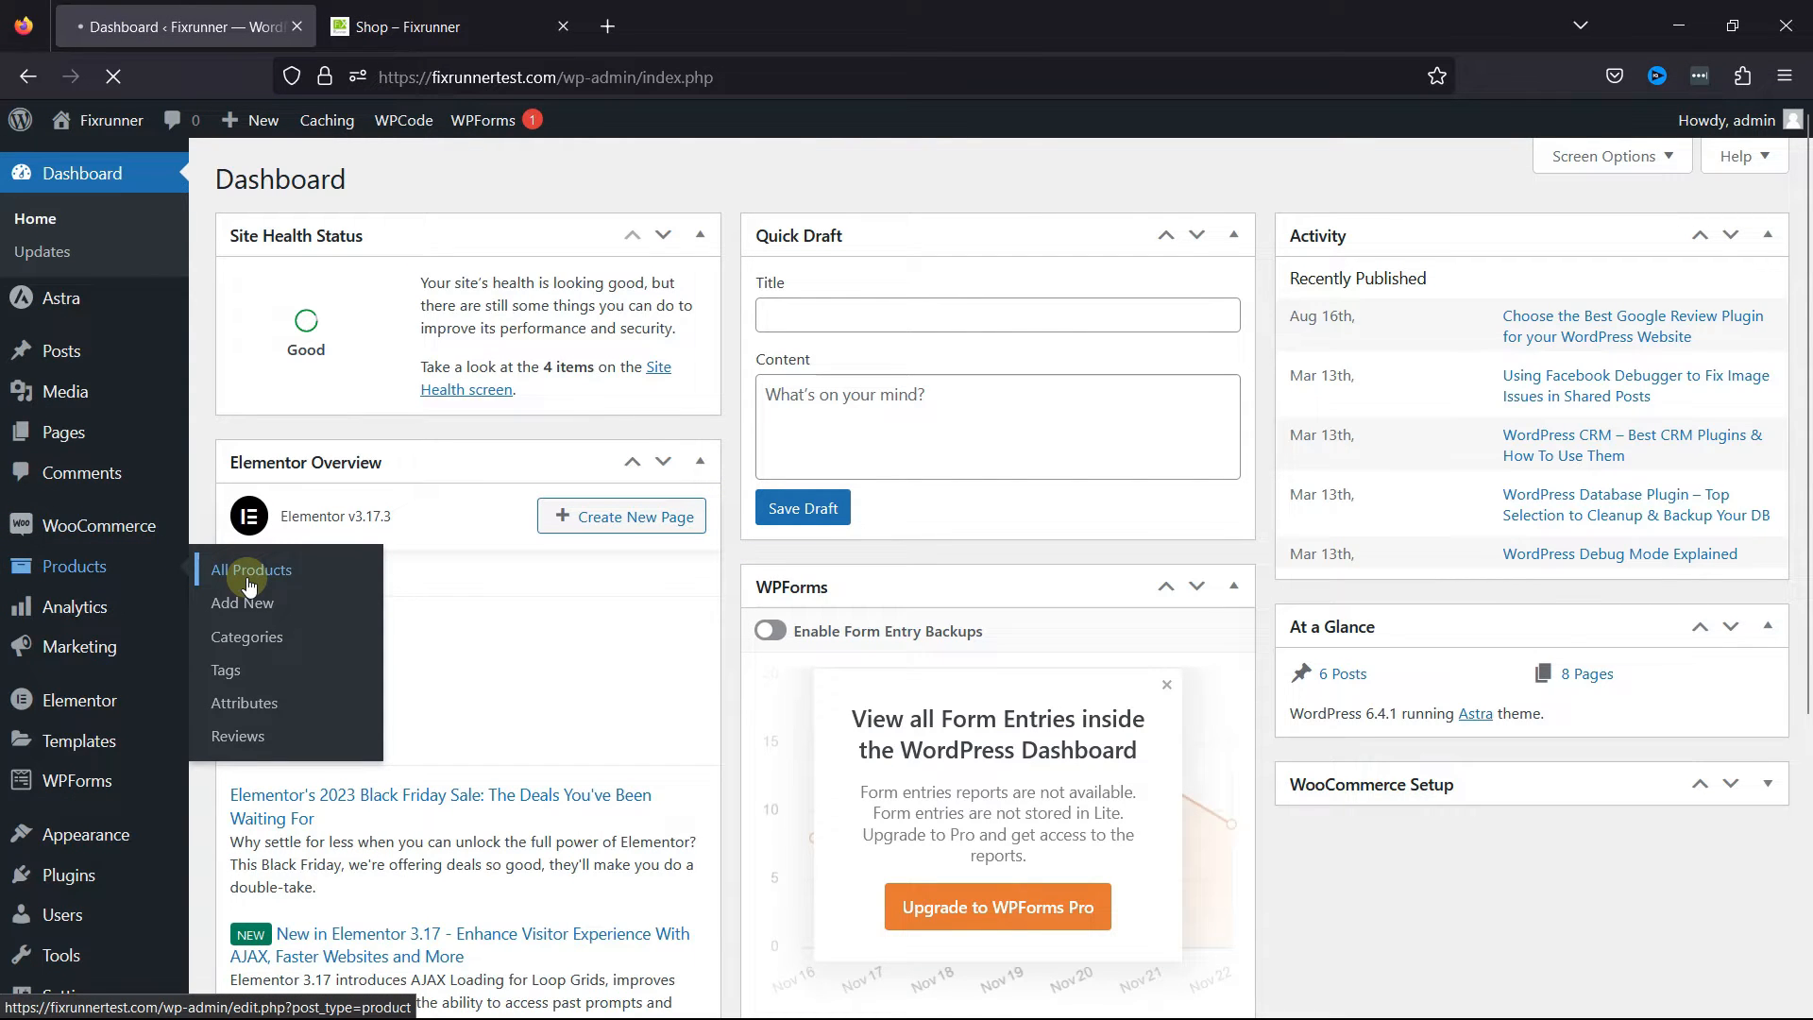
click(252, 568)
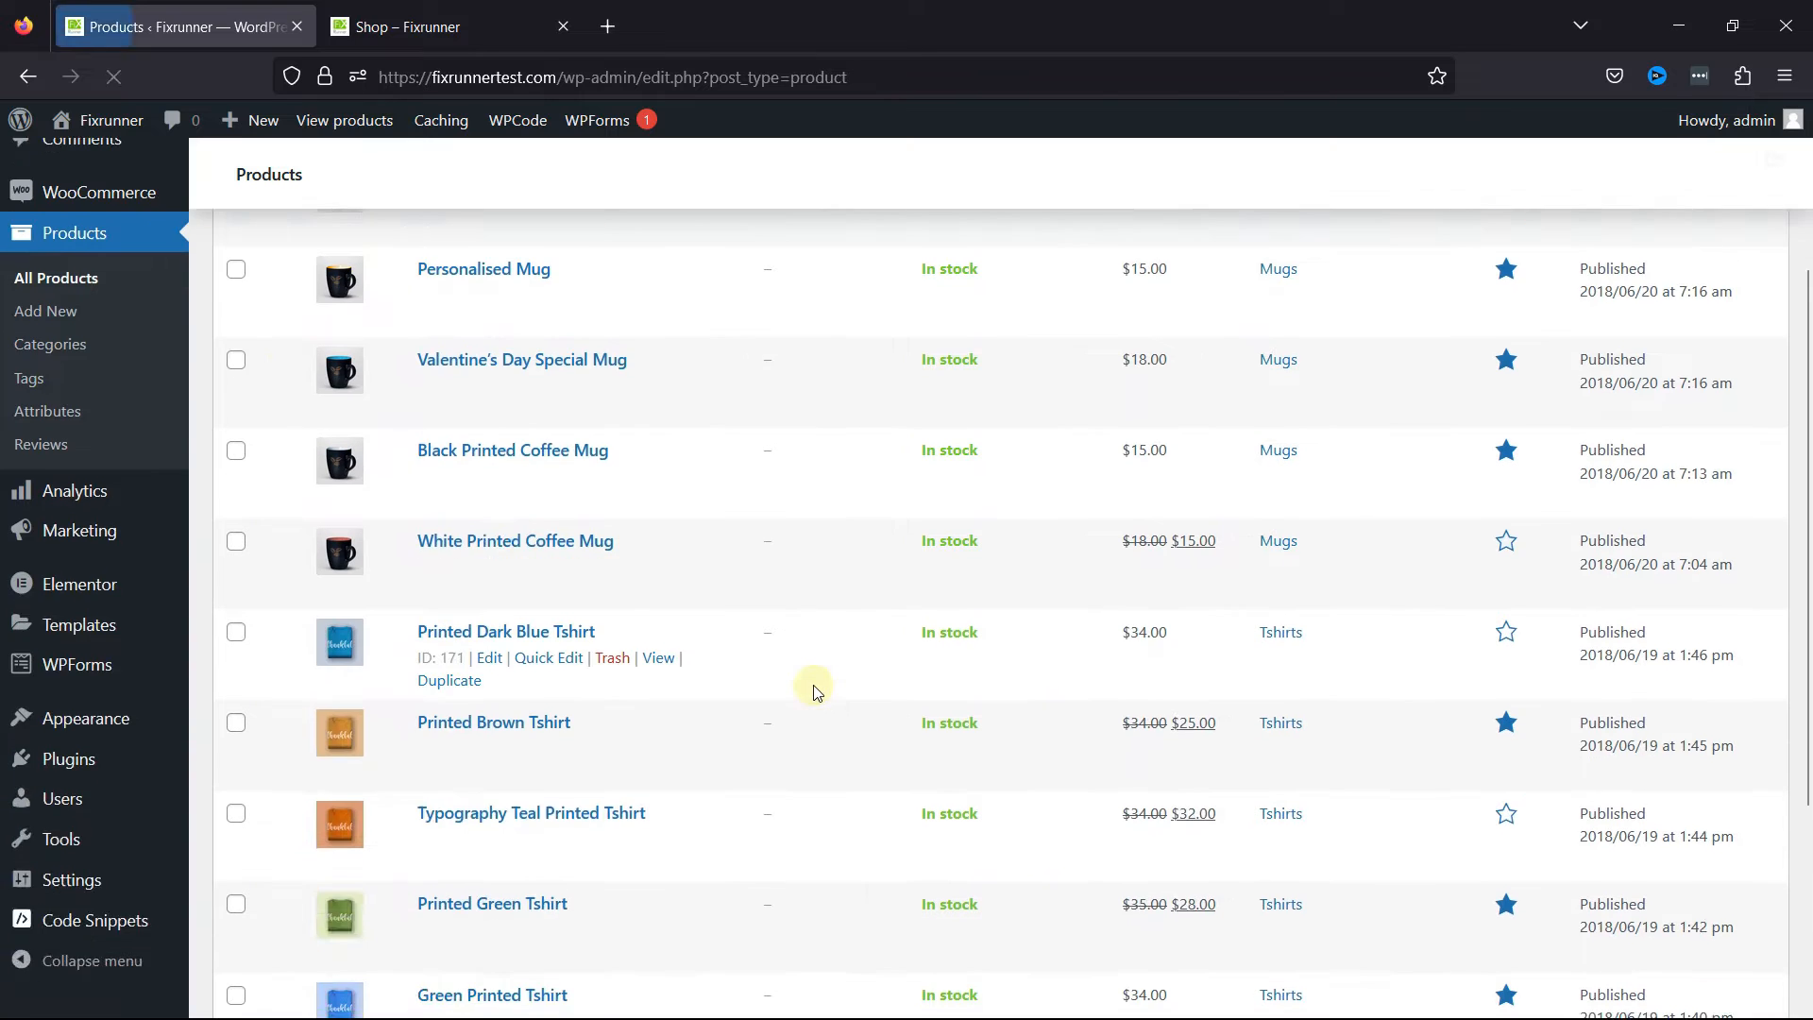
scroll(up, 3)
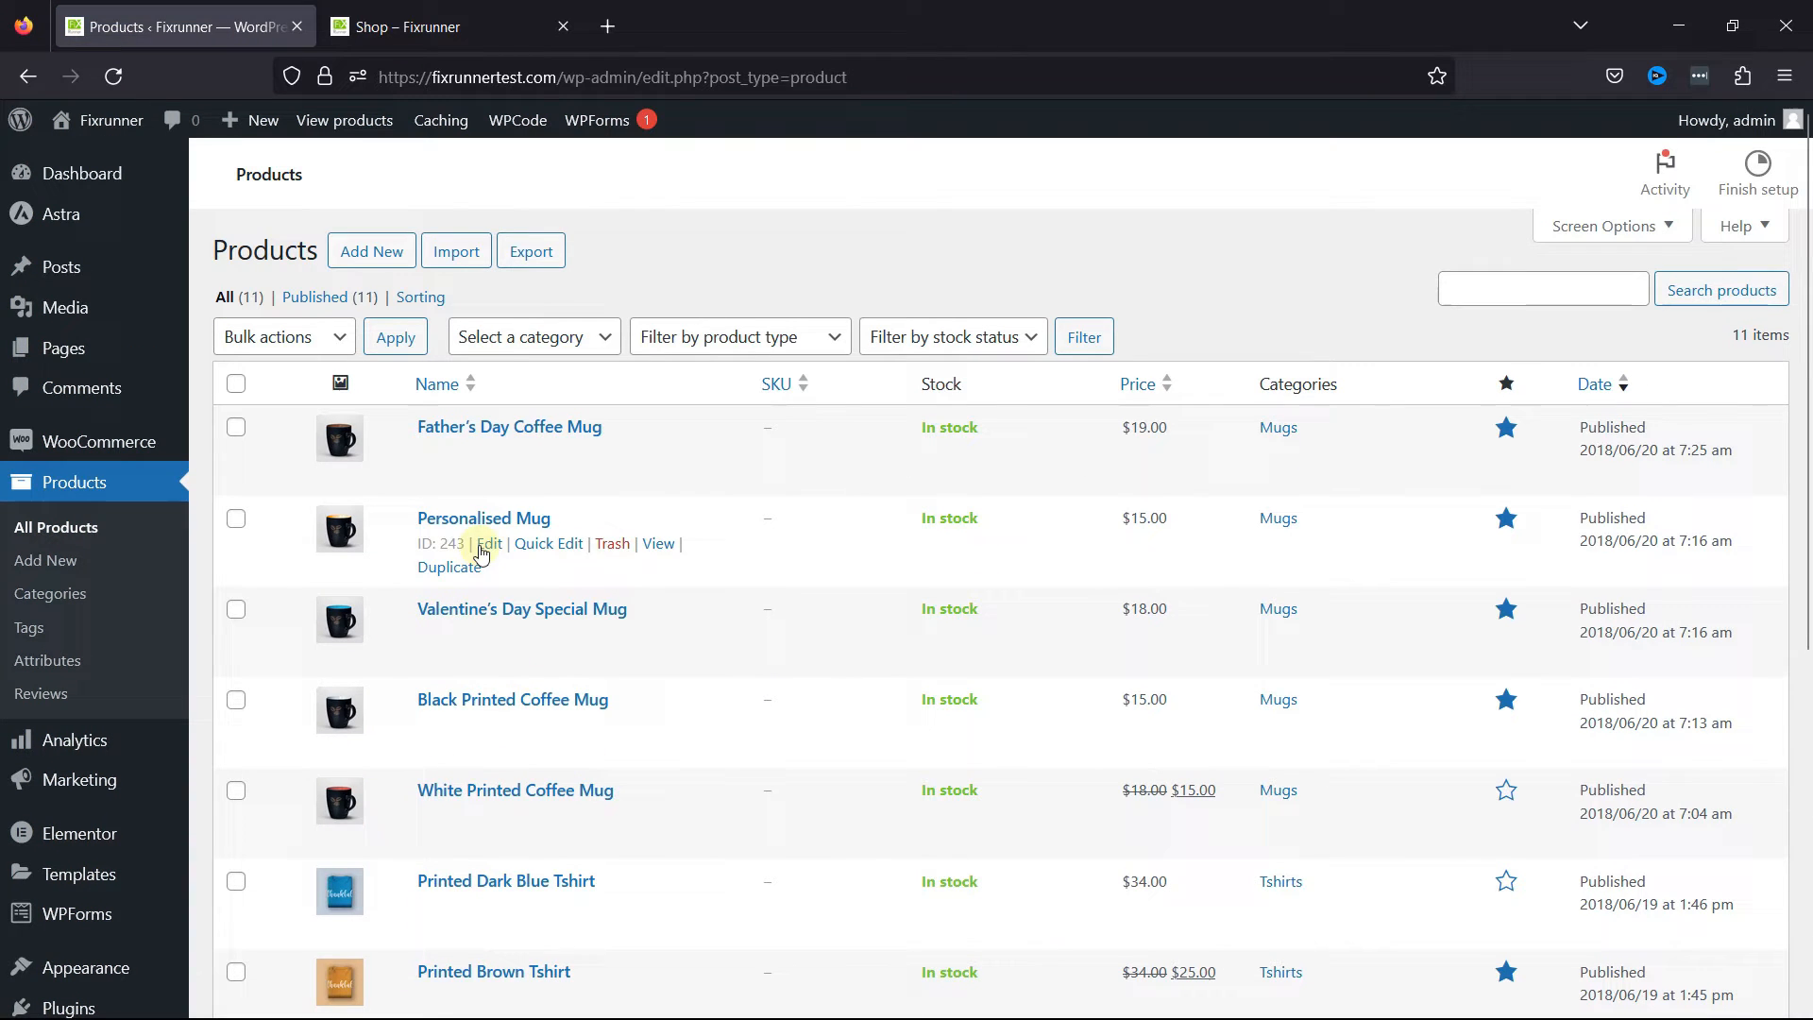
mouse_move(514, 548)
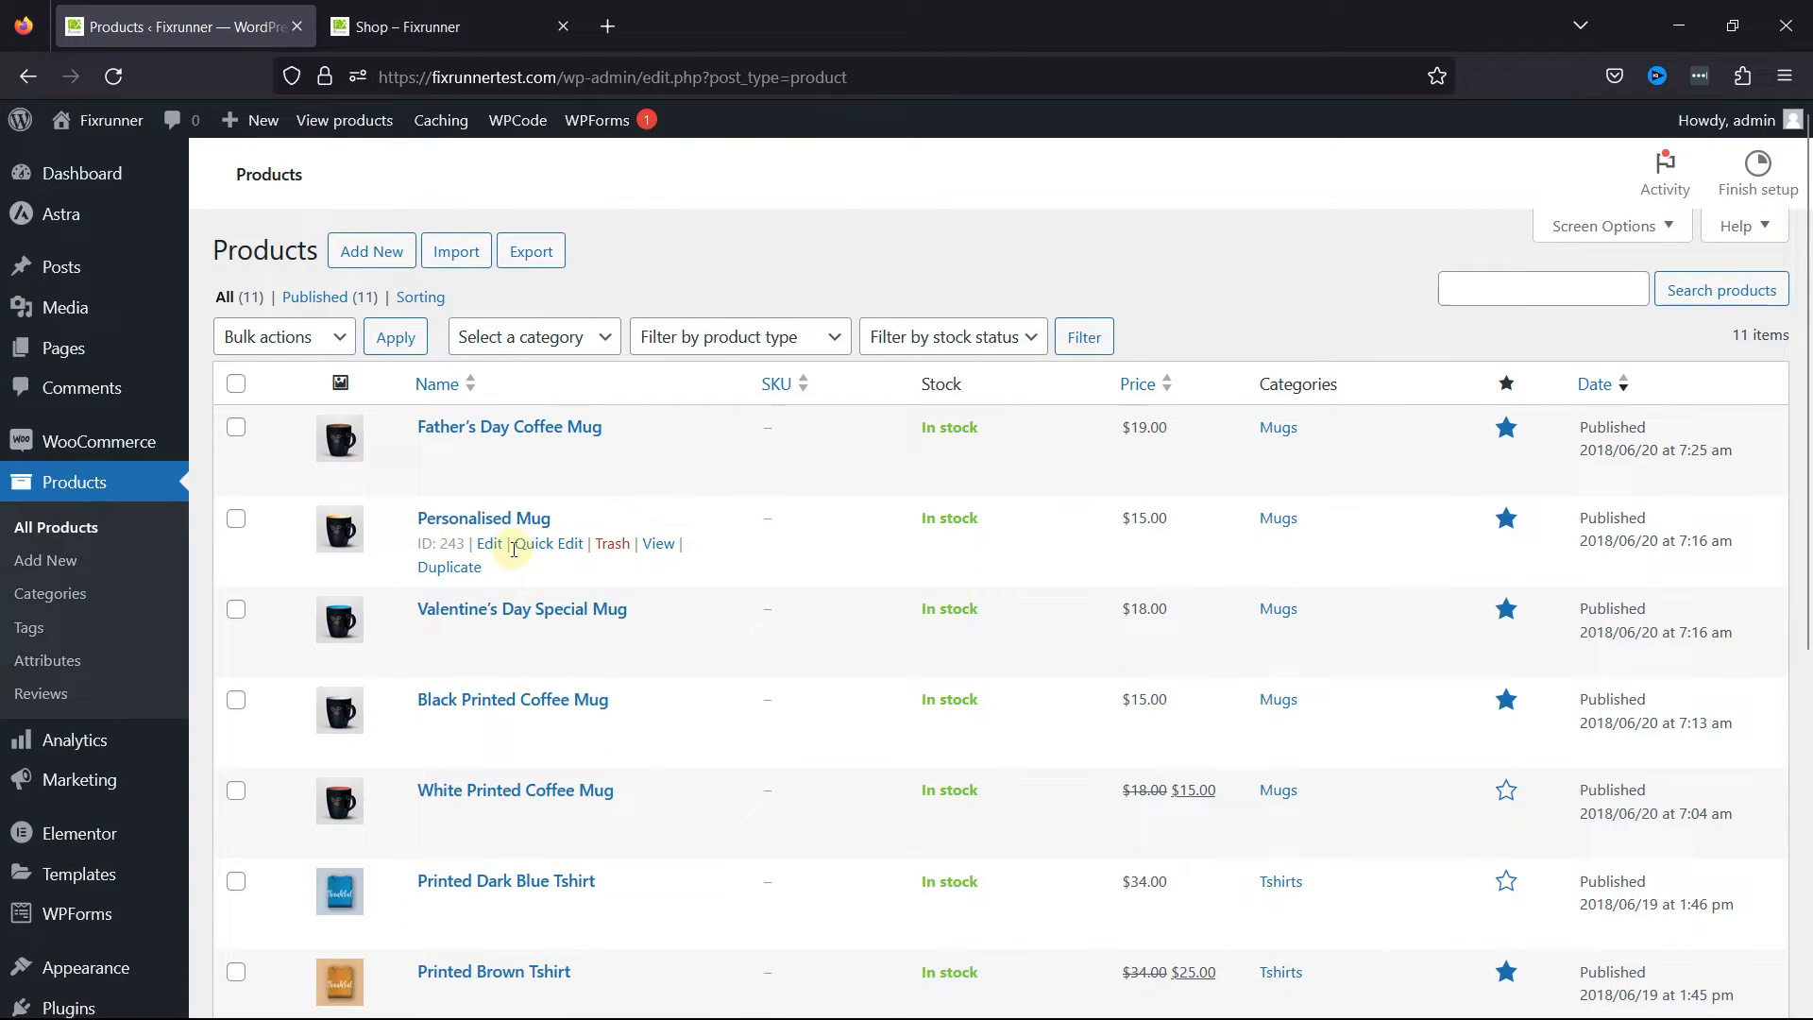
click(489, 543)
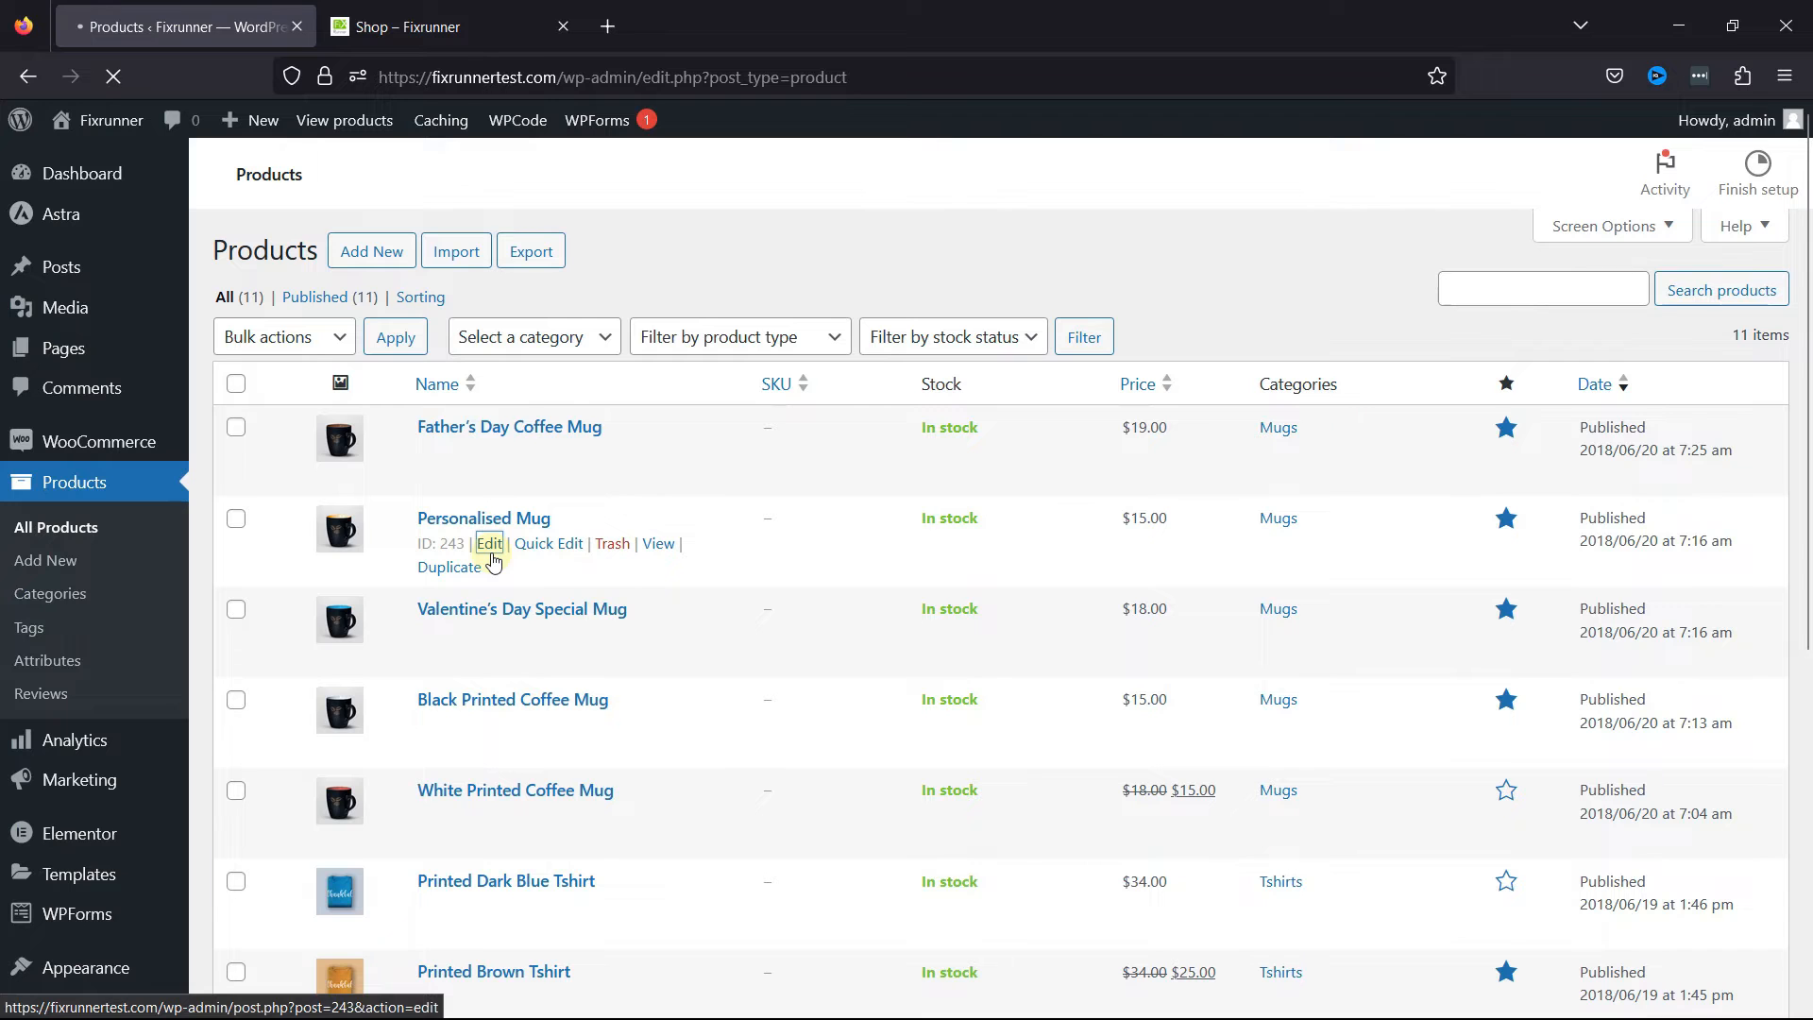
click(489, 544)
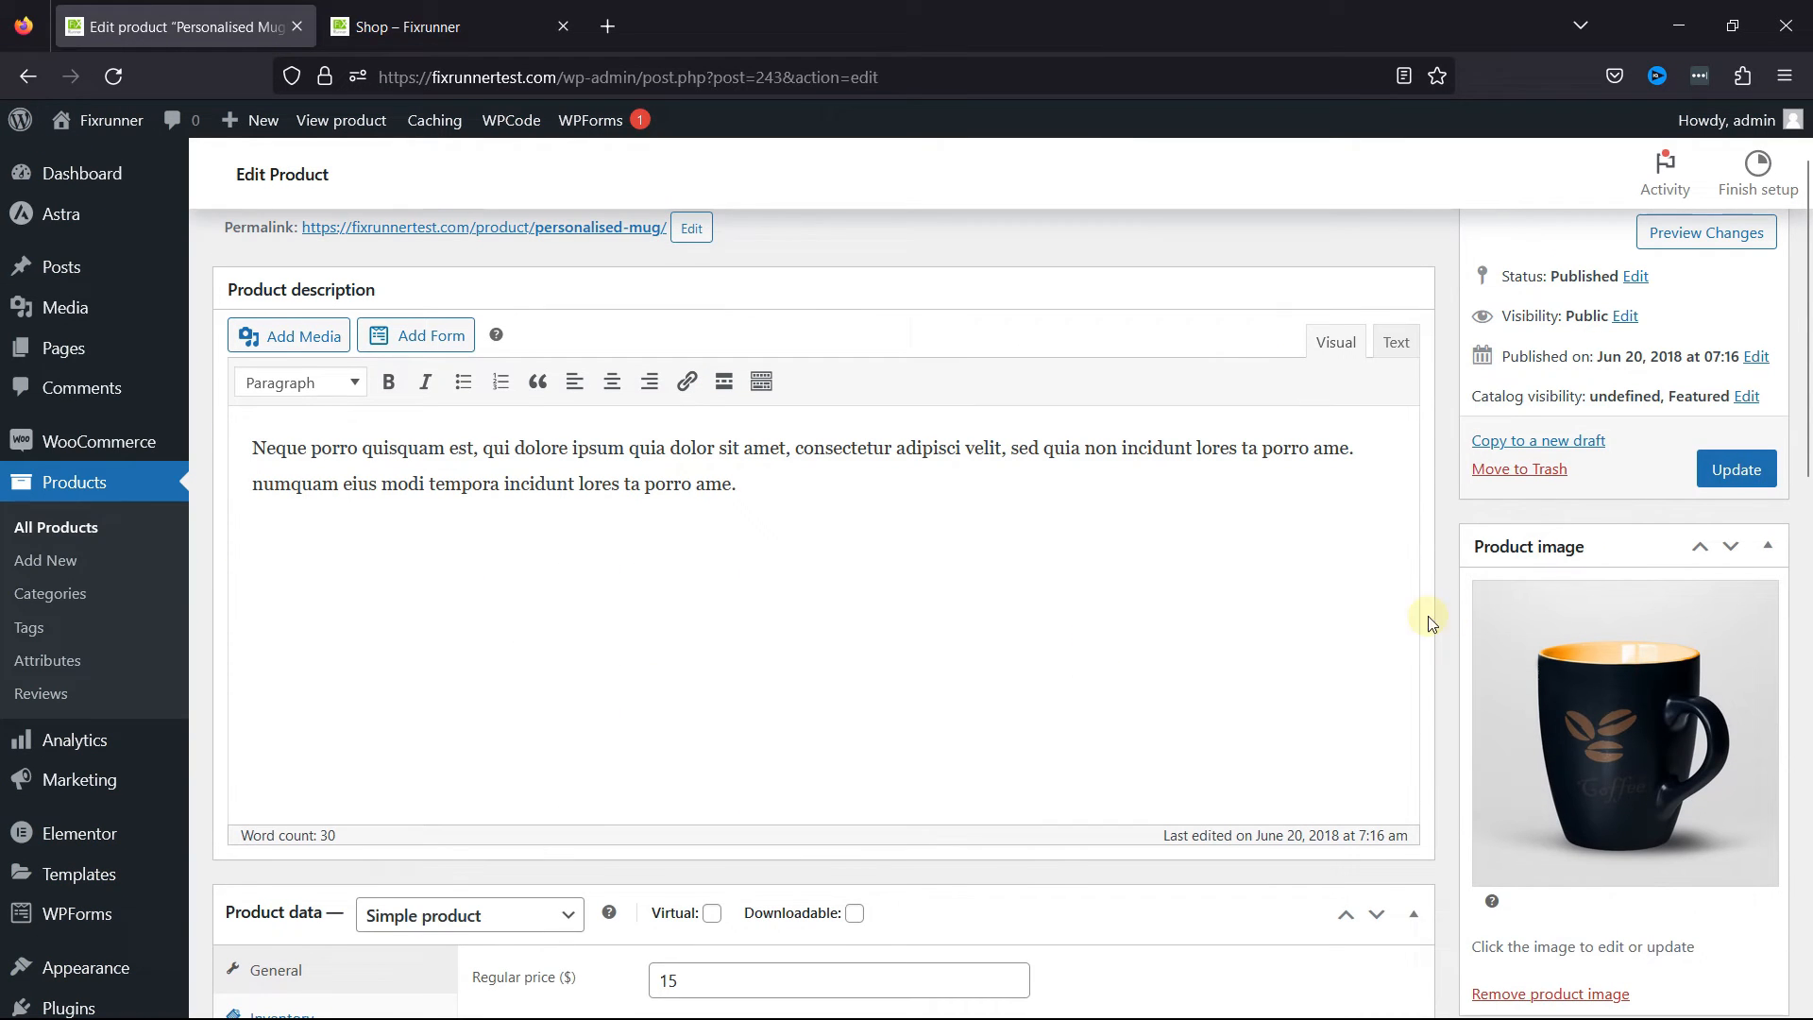
Set Personalised Mug's catalog visibility to Hidden and untick 'This is a featured product'.
scroll(up, 3)
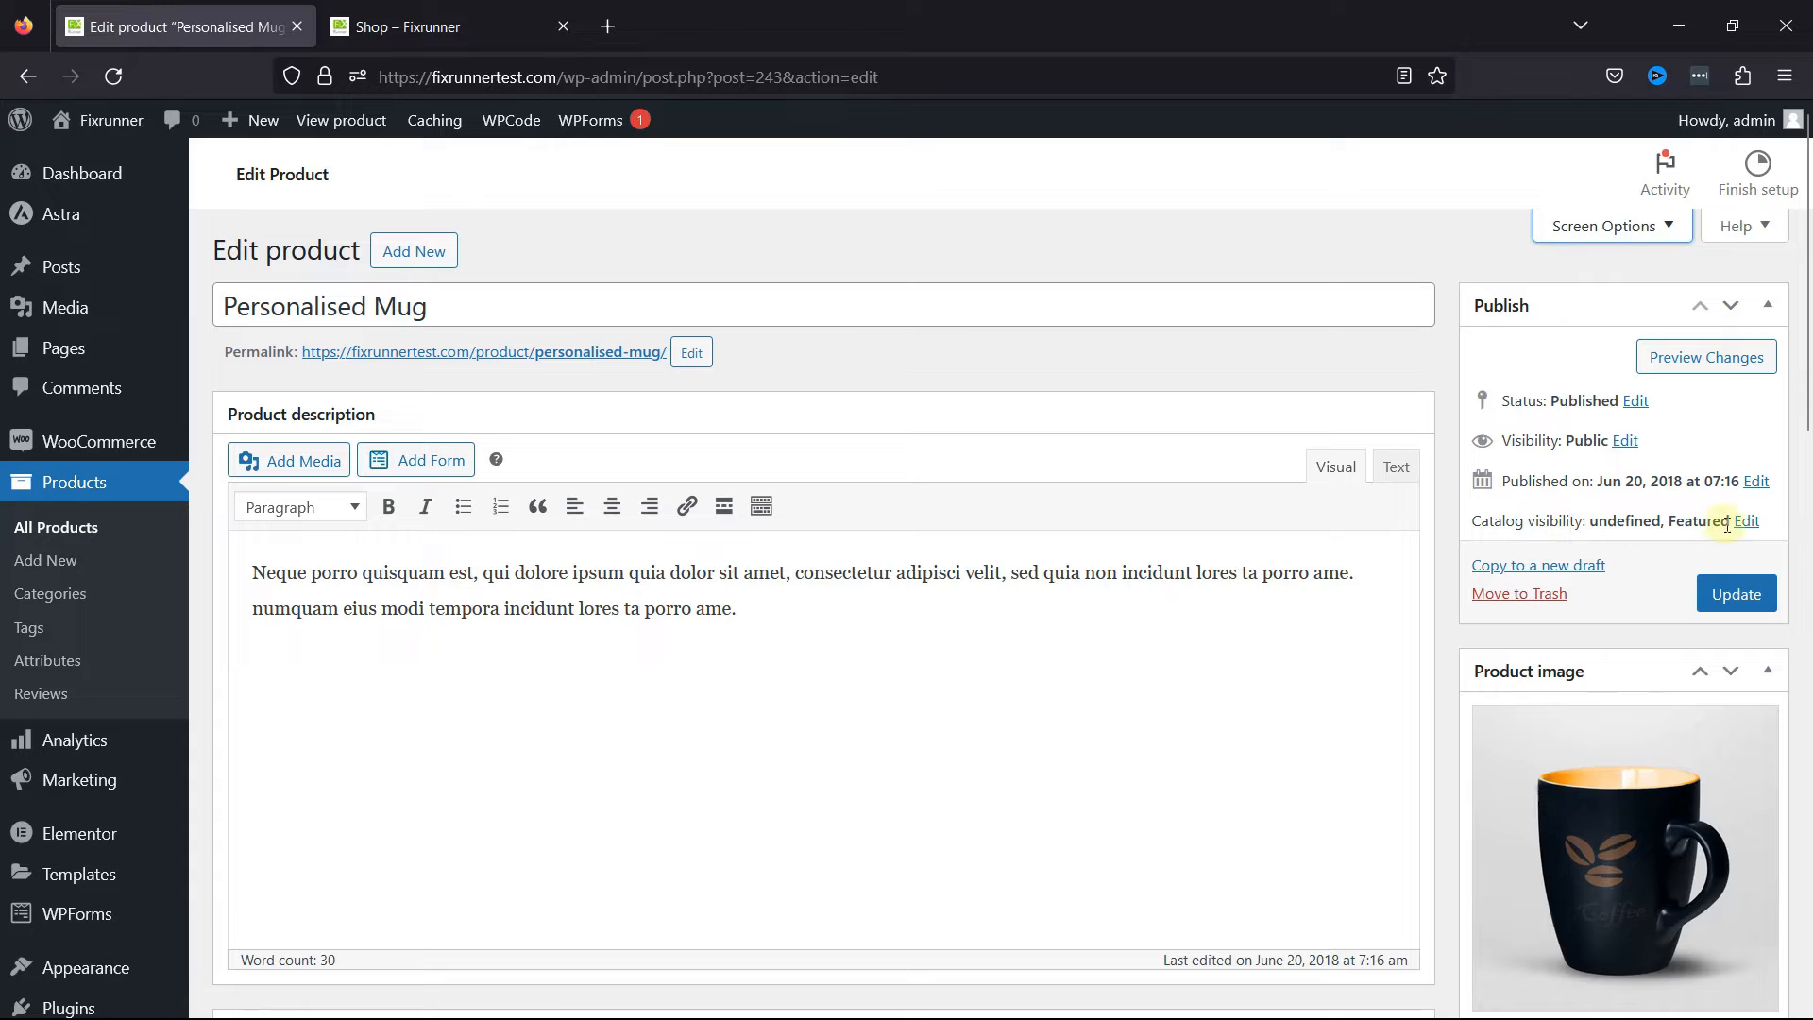
click(1747, 521)
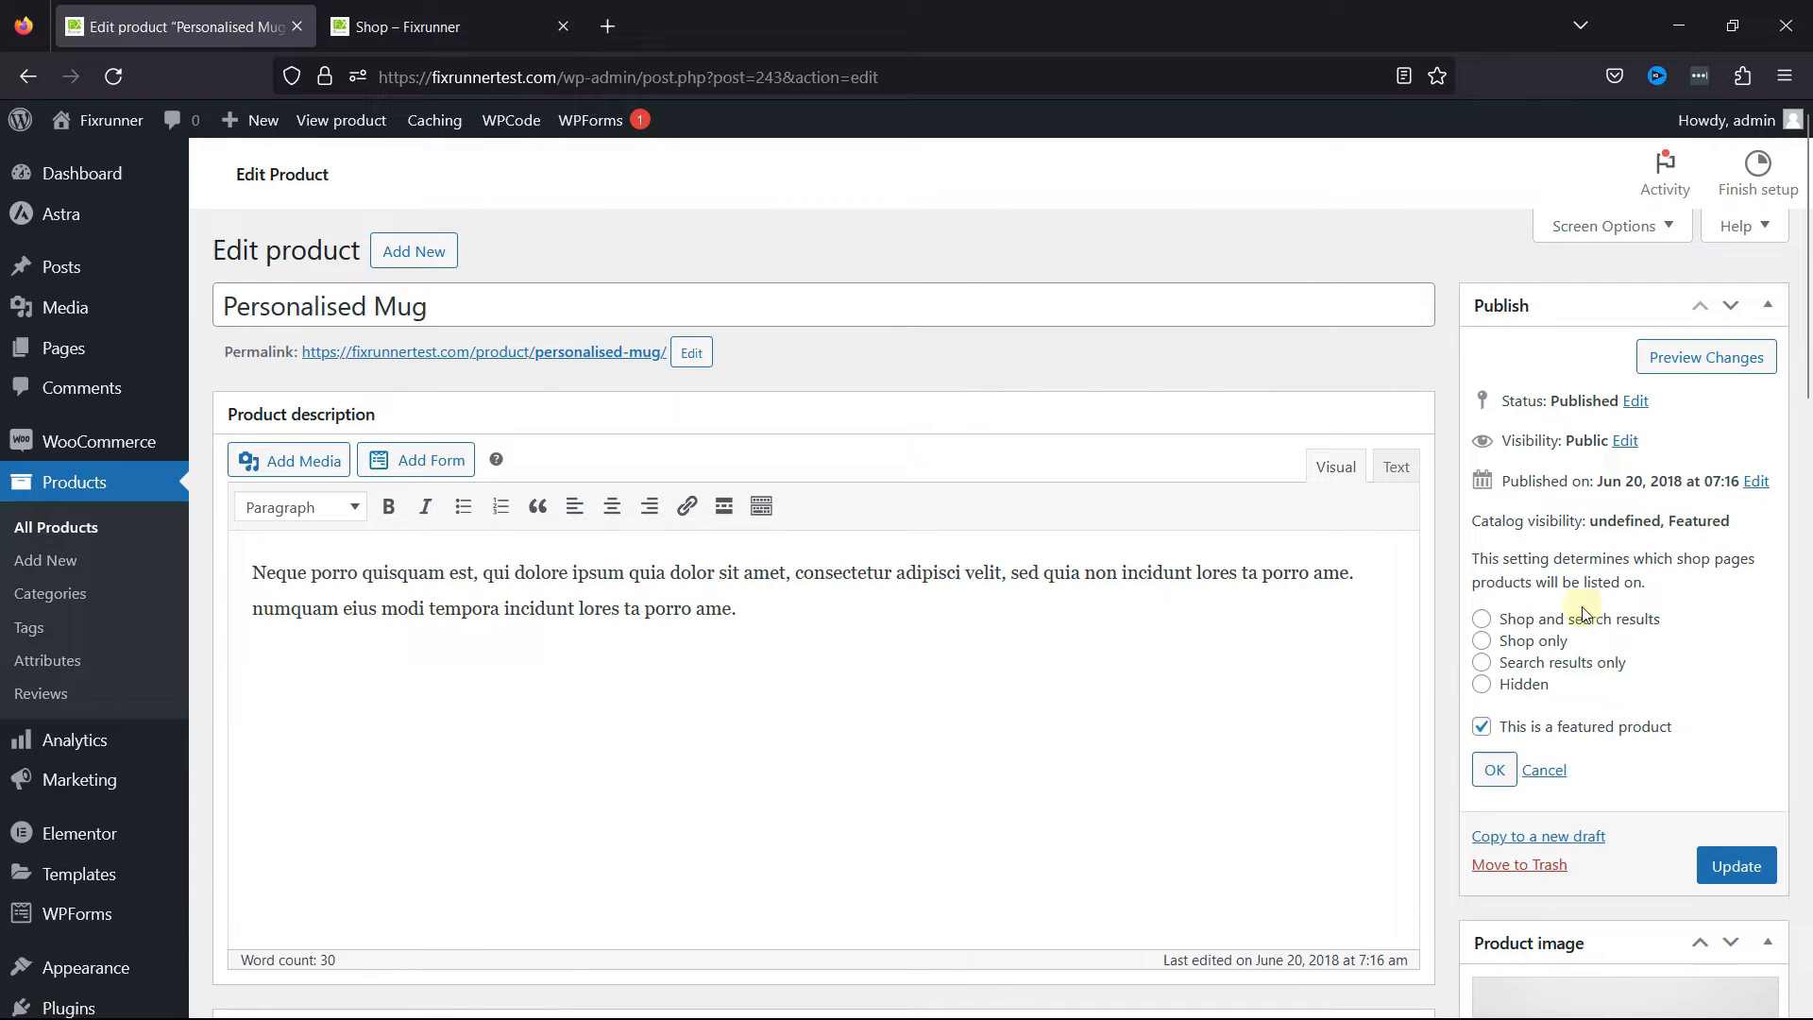
mouse_move(1590, 736)
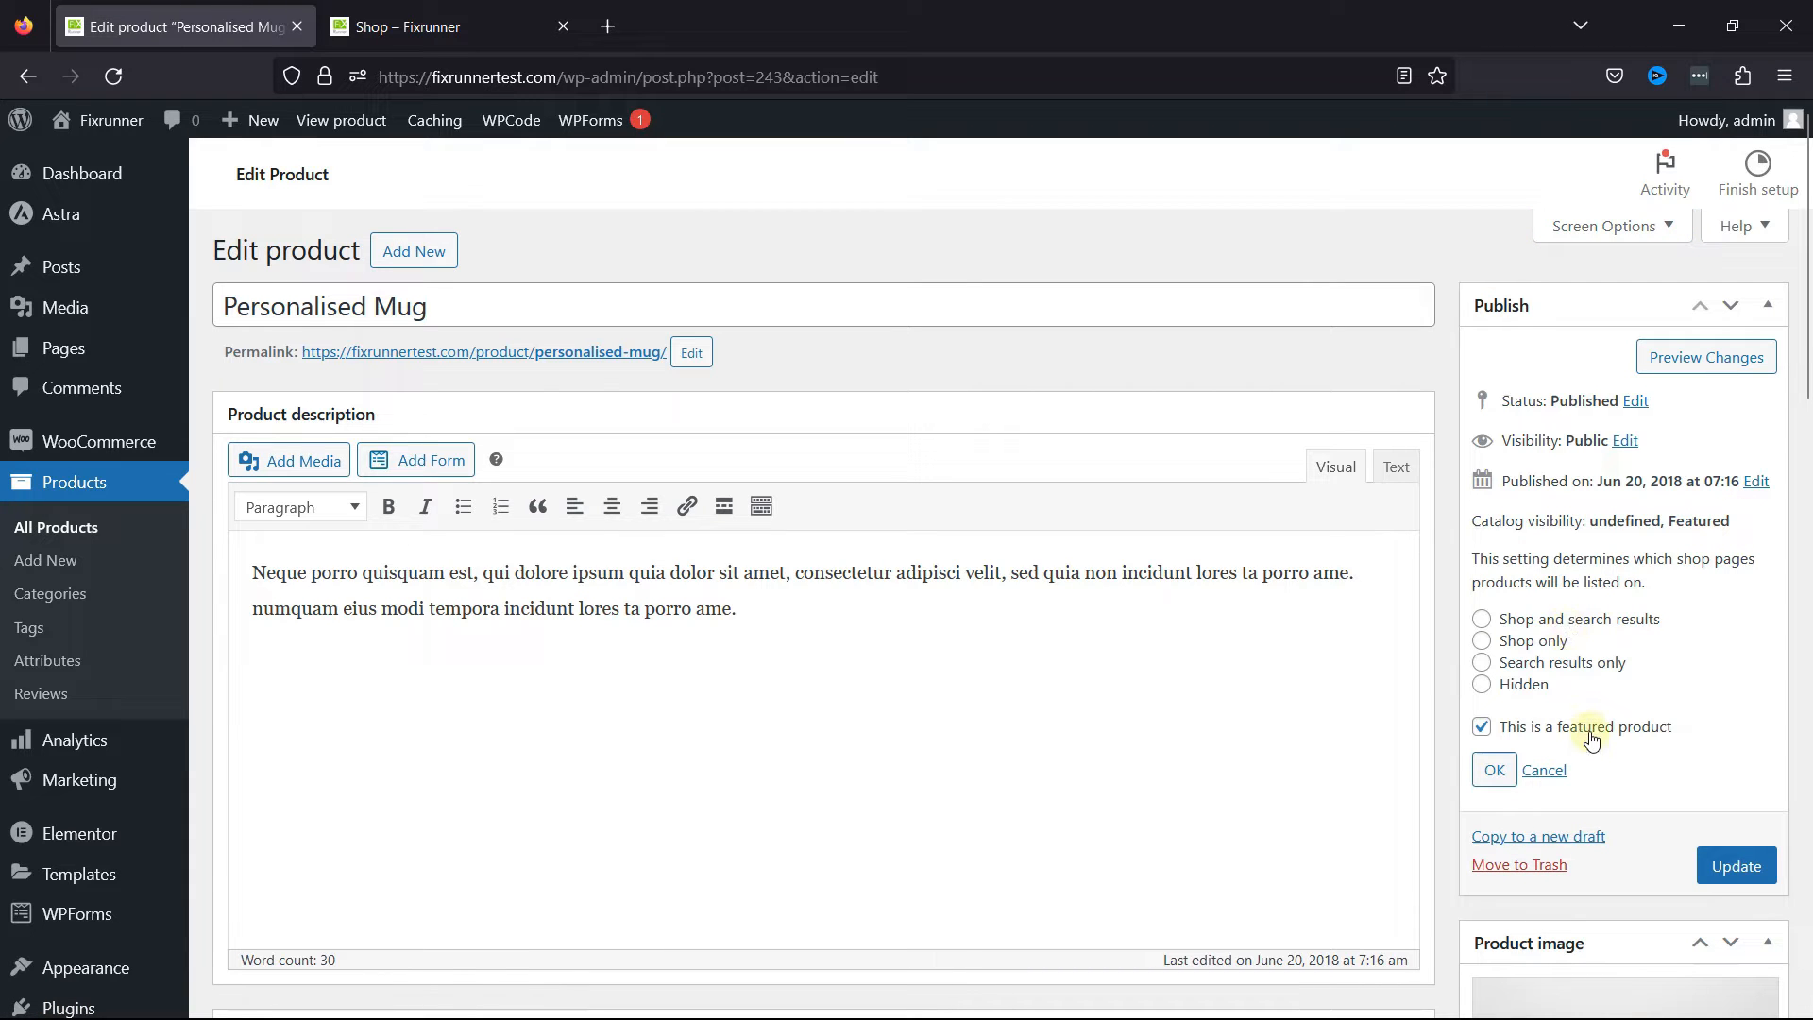
mouse_move(1584, 618)
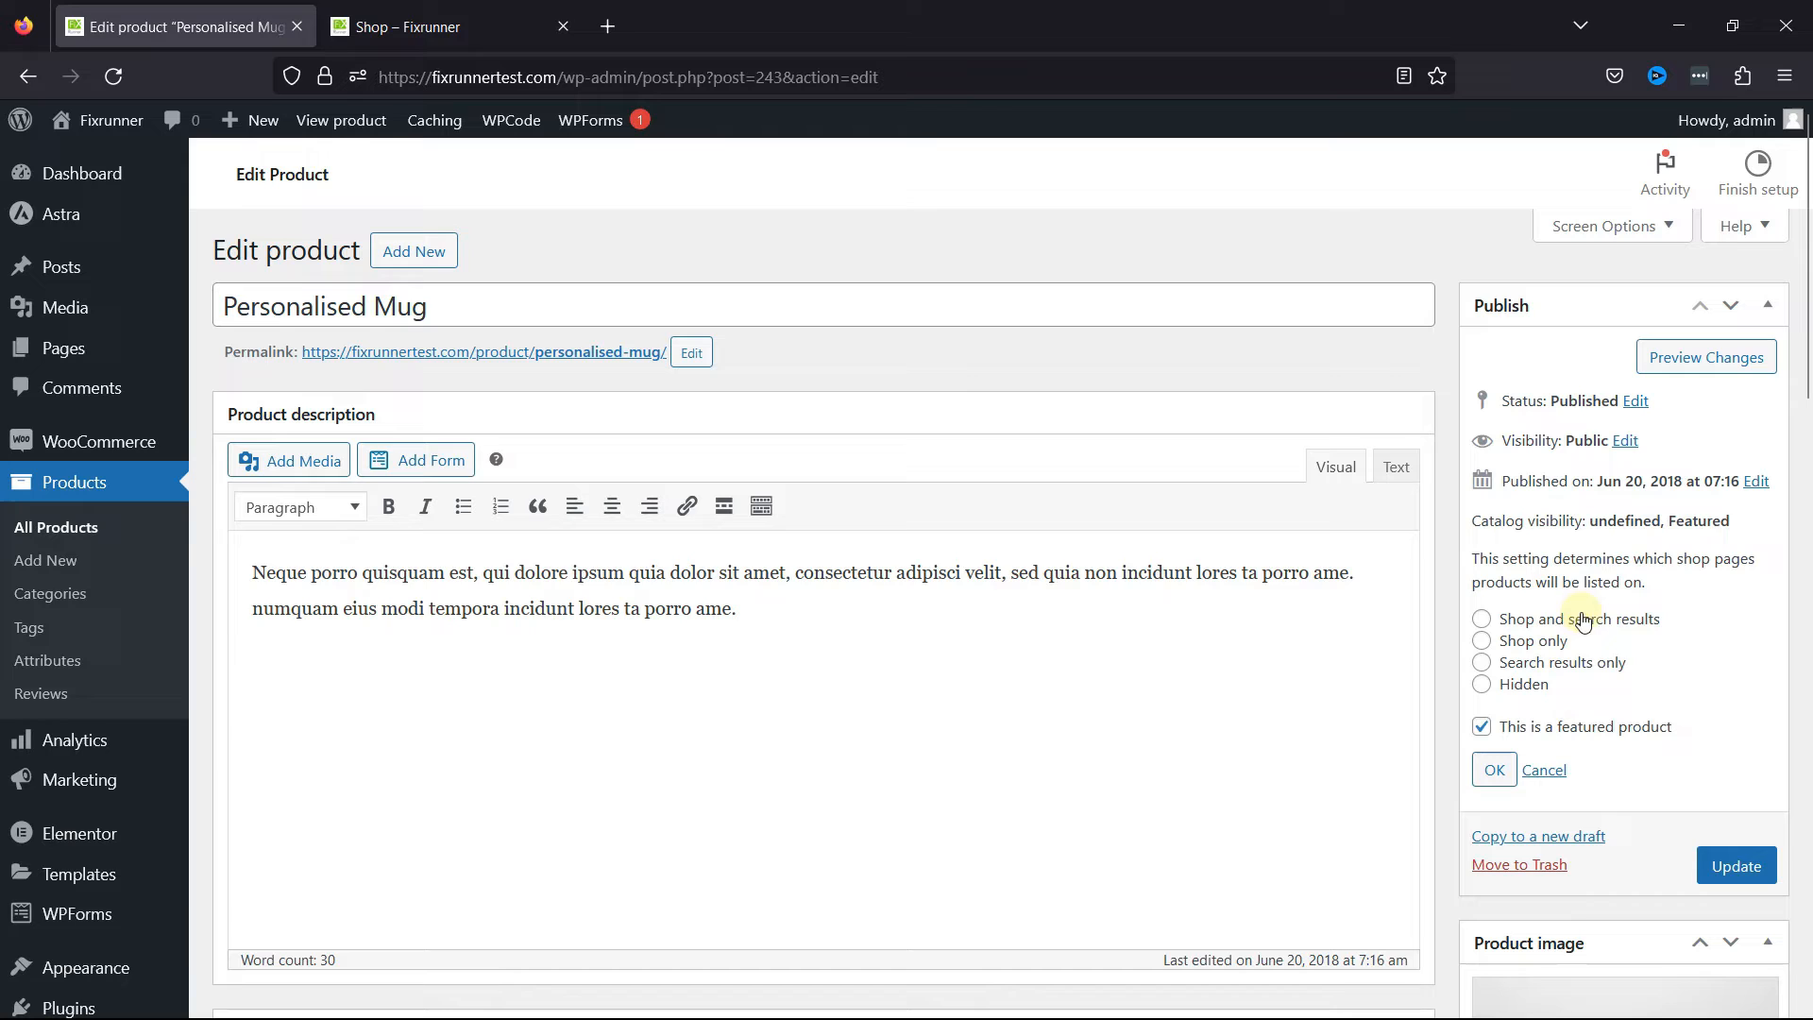
mouse_move(1632, 621)
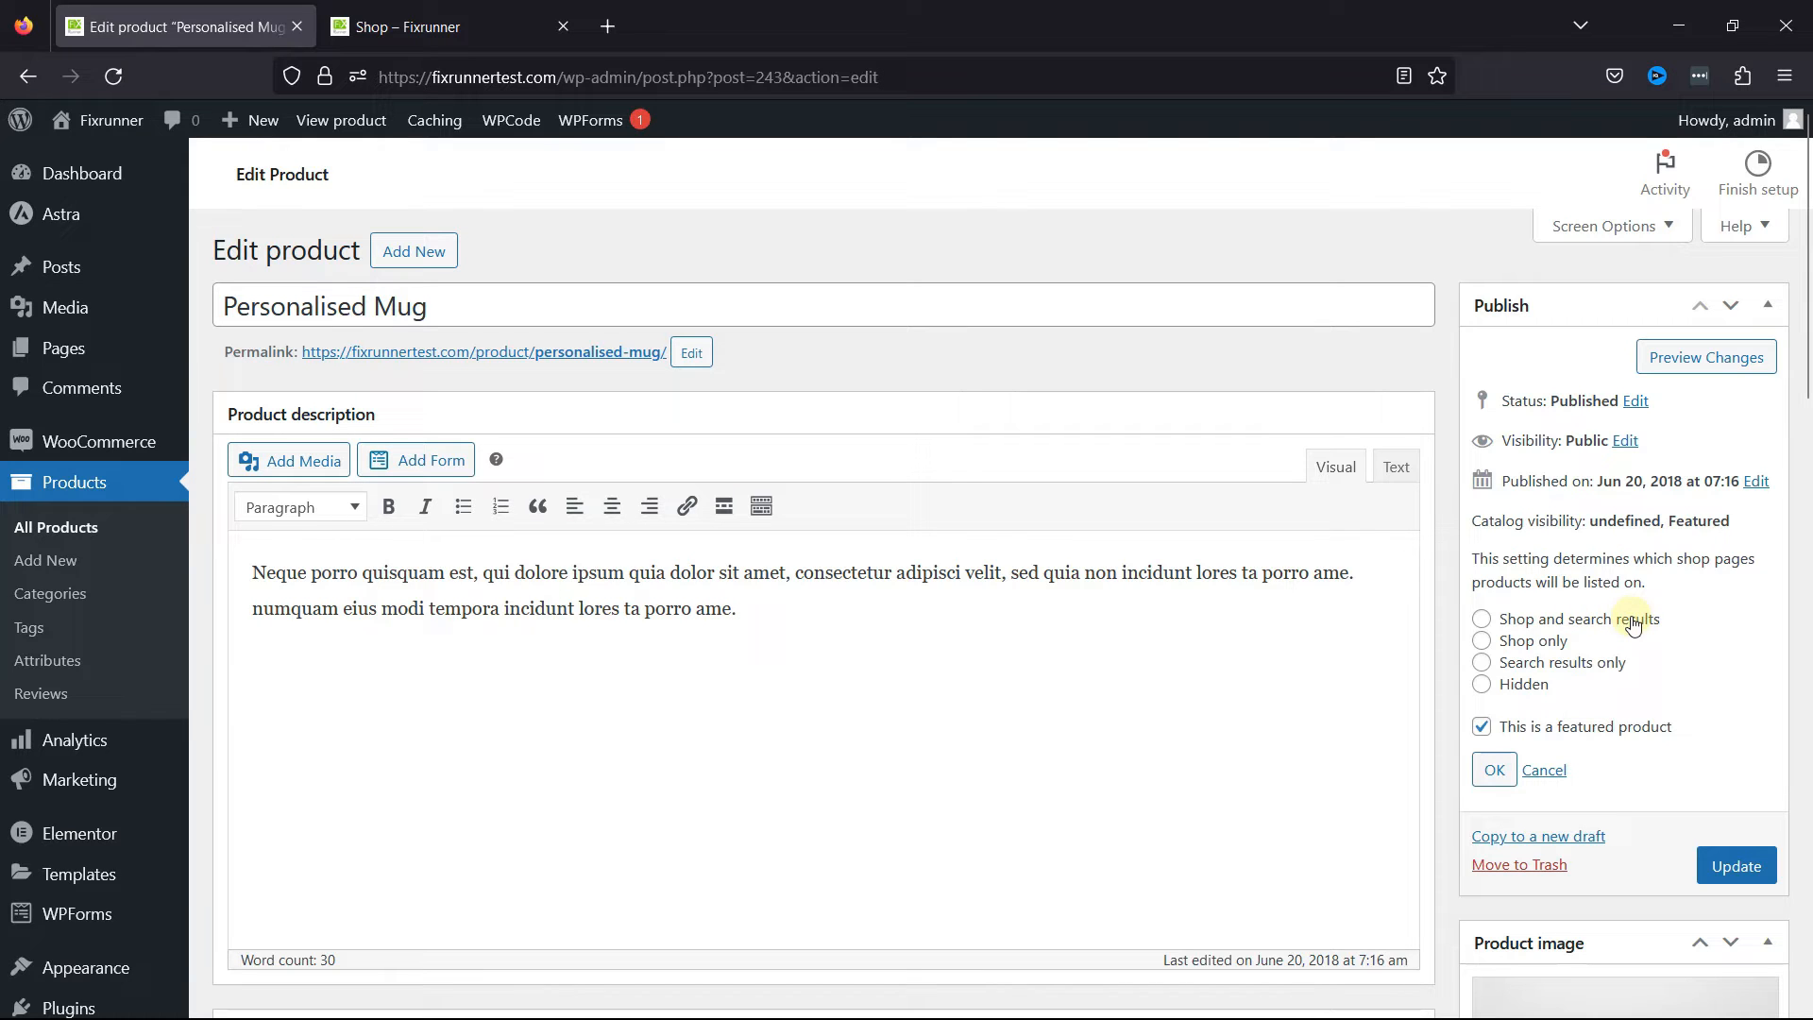
mouse_move(1647, 663)
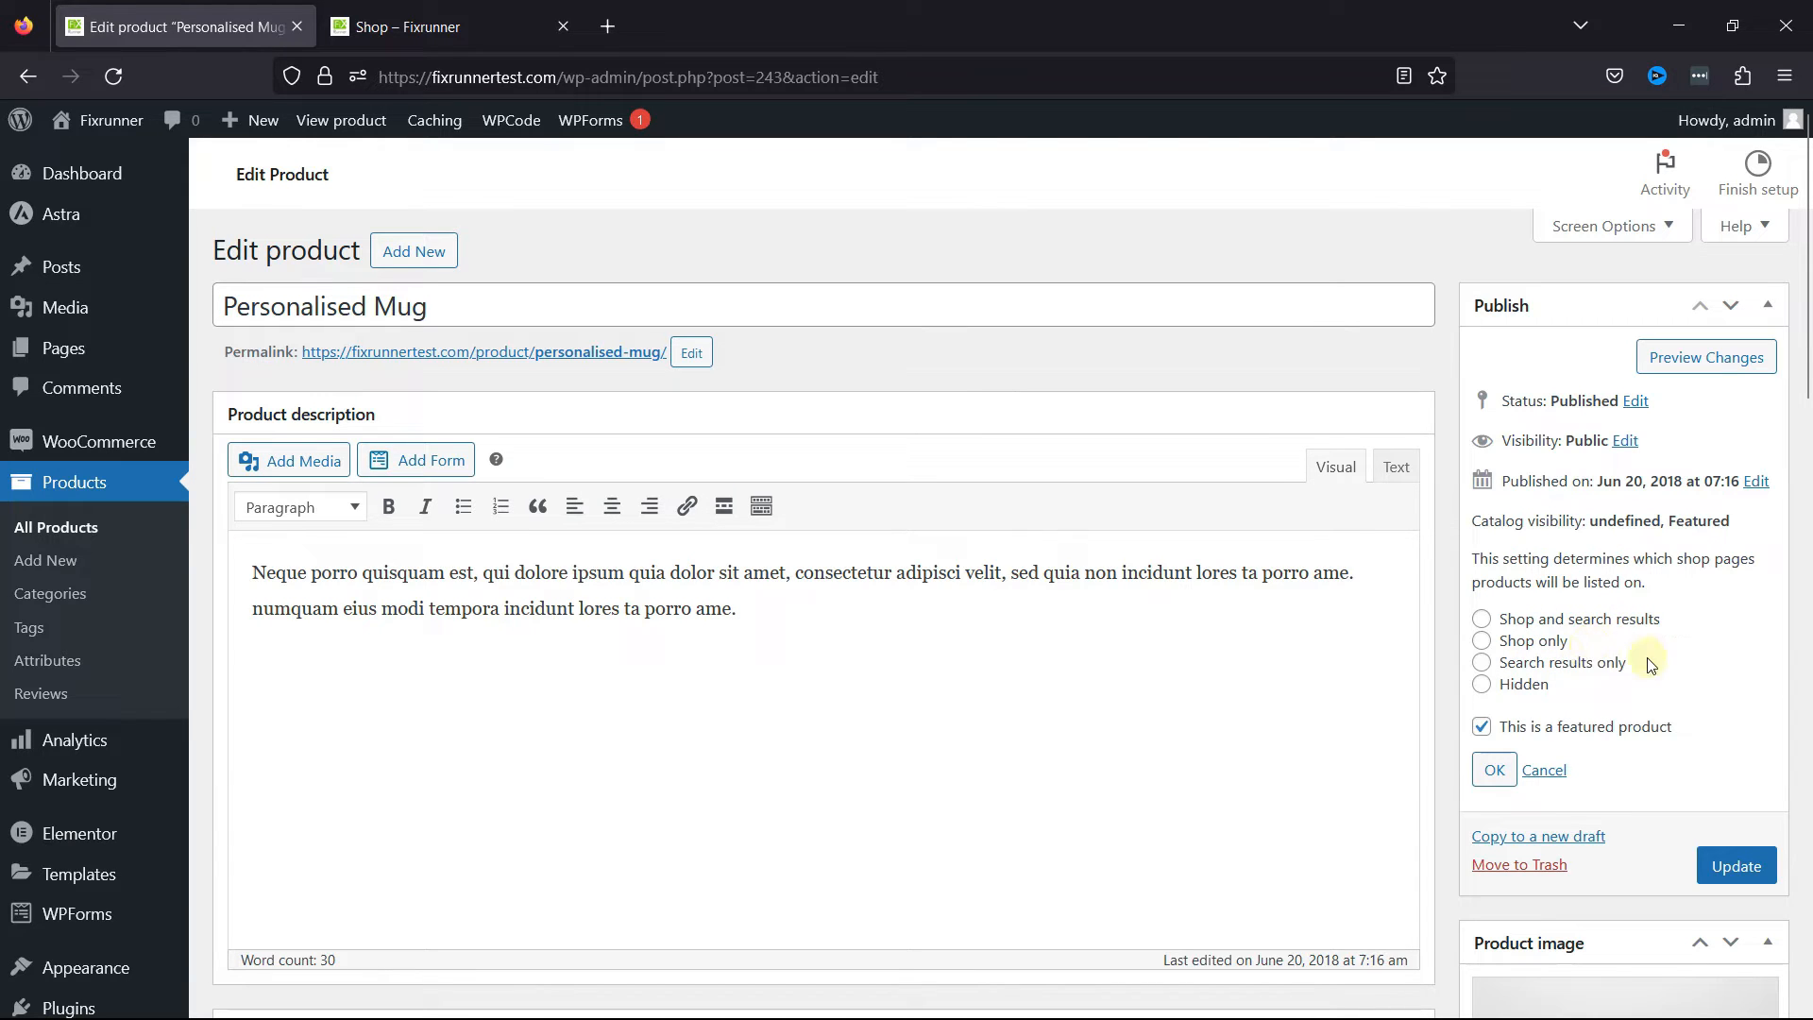
click(1481, 684)
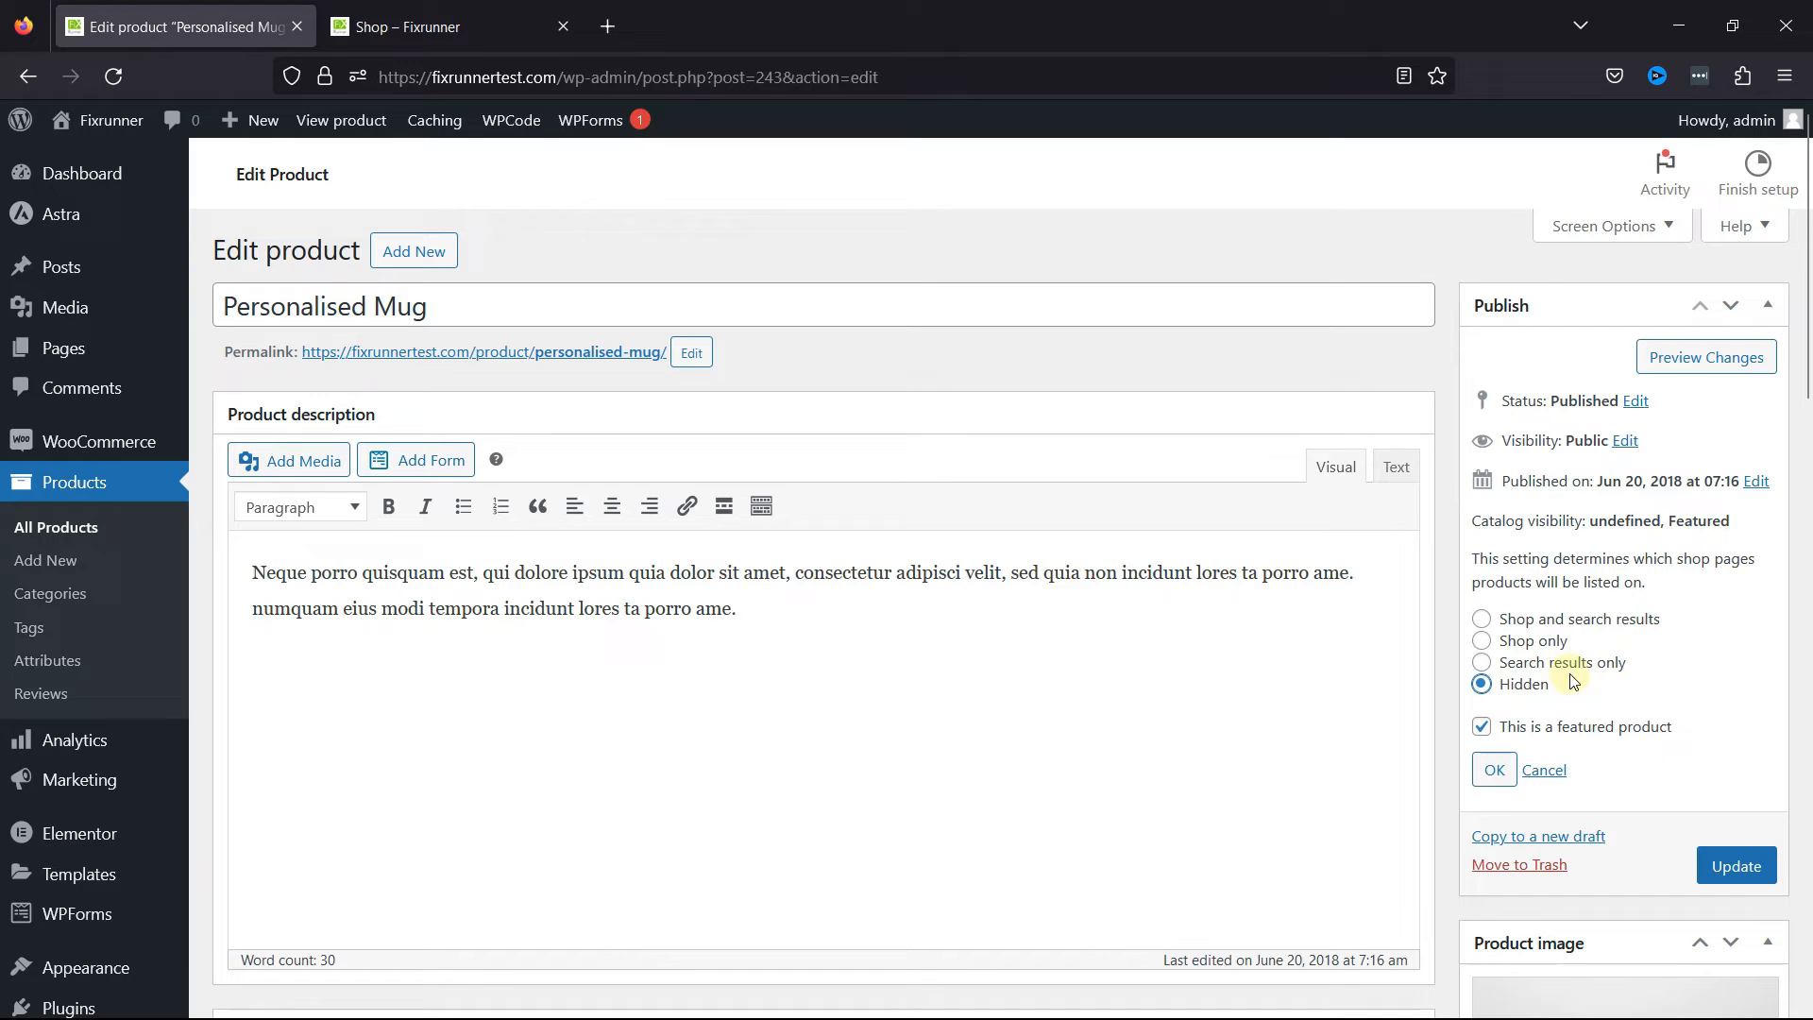
click(1481, 661)
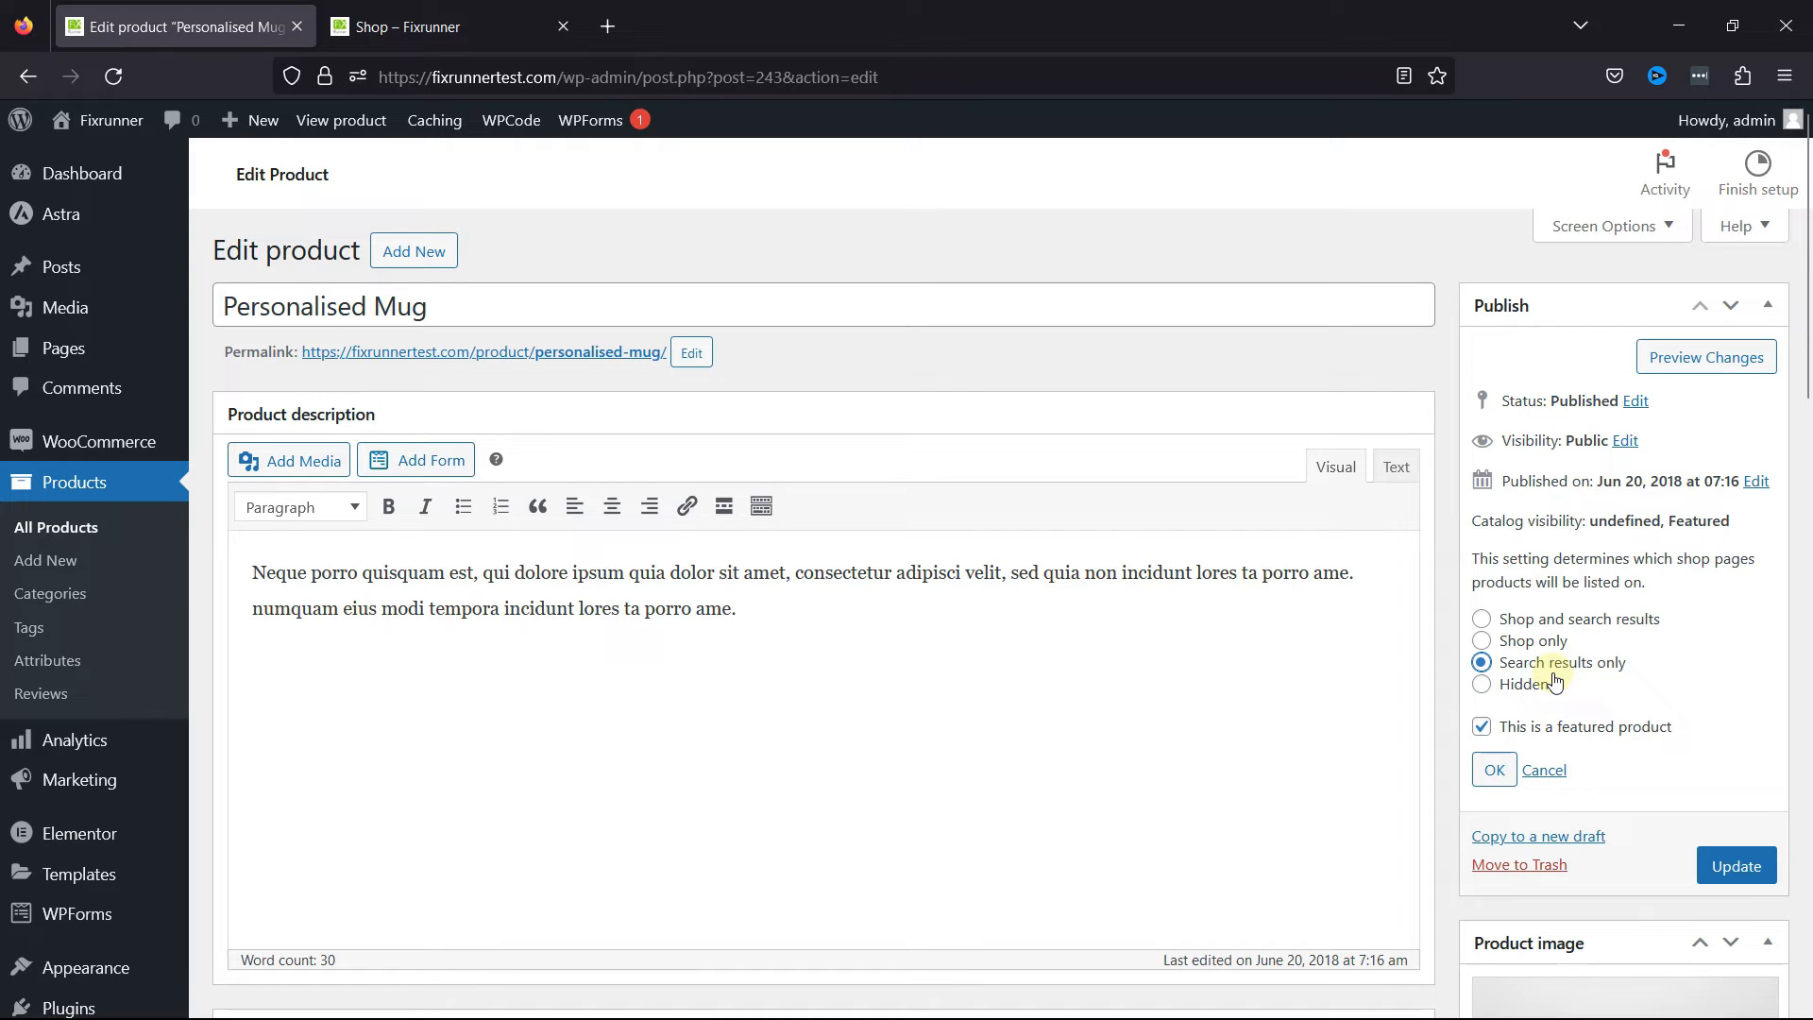
mouse_move(1558, 691)
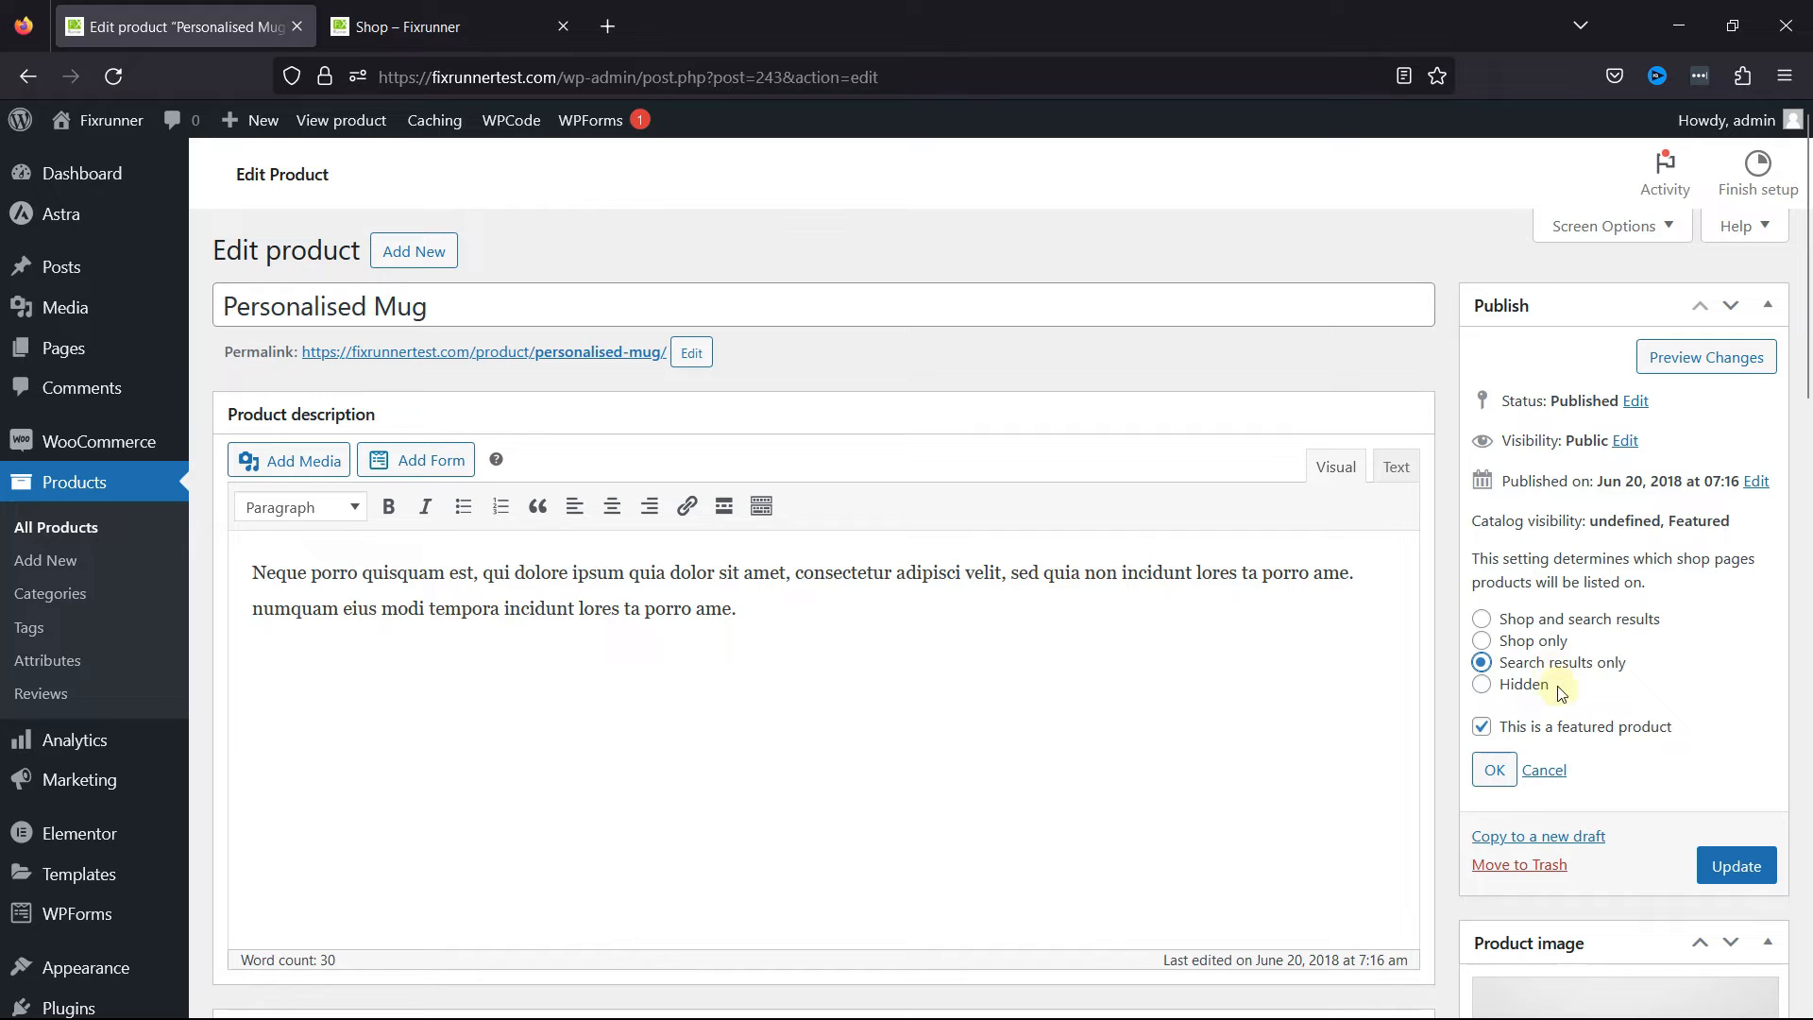
click(1480, 683)
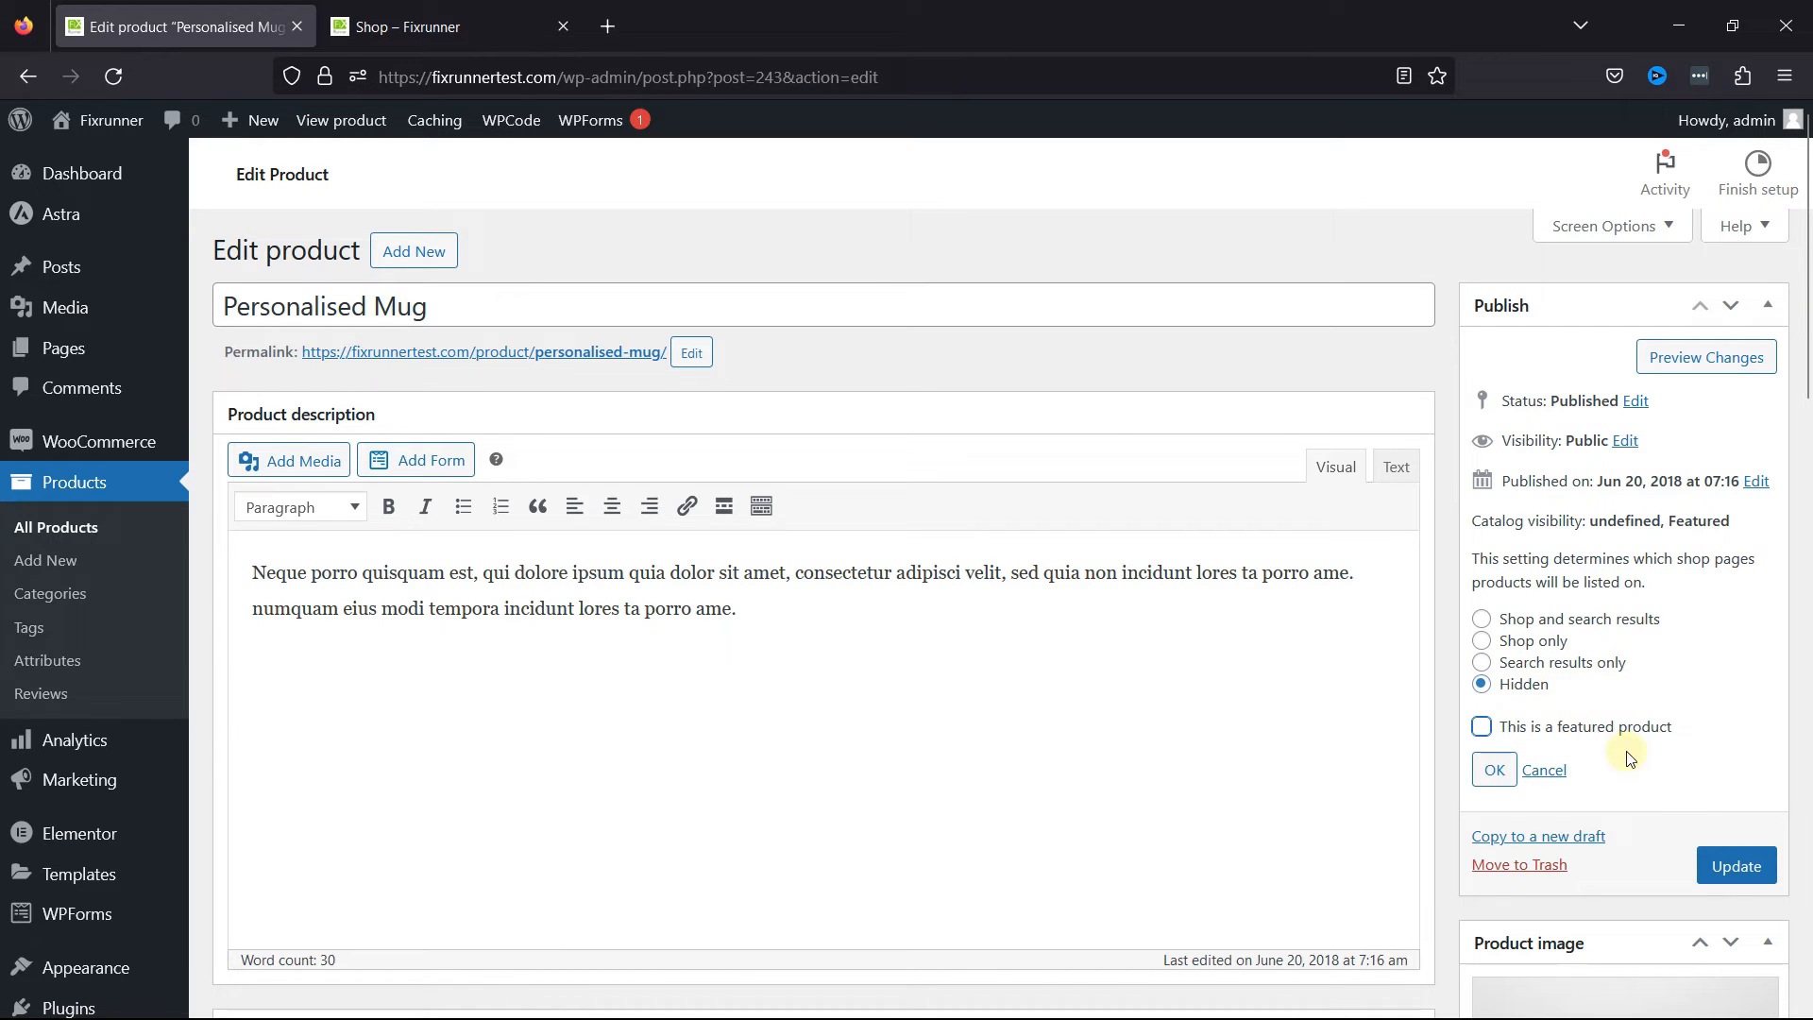
click(1492, 769)
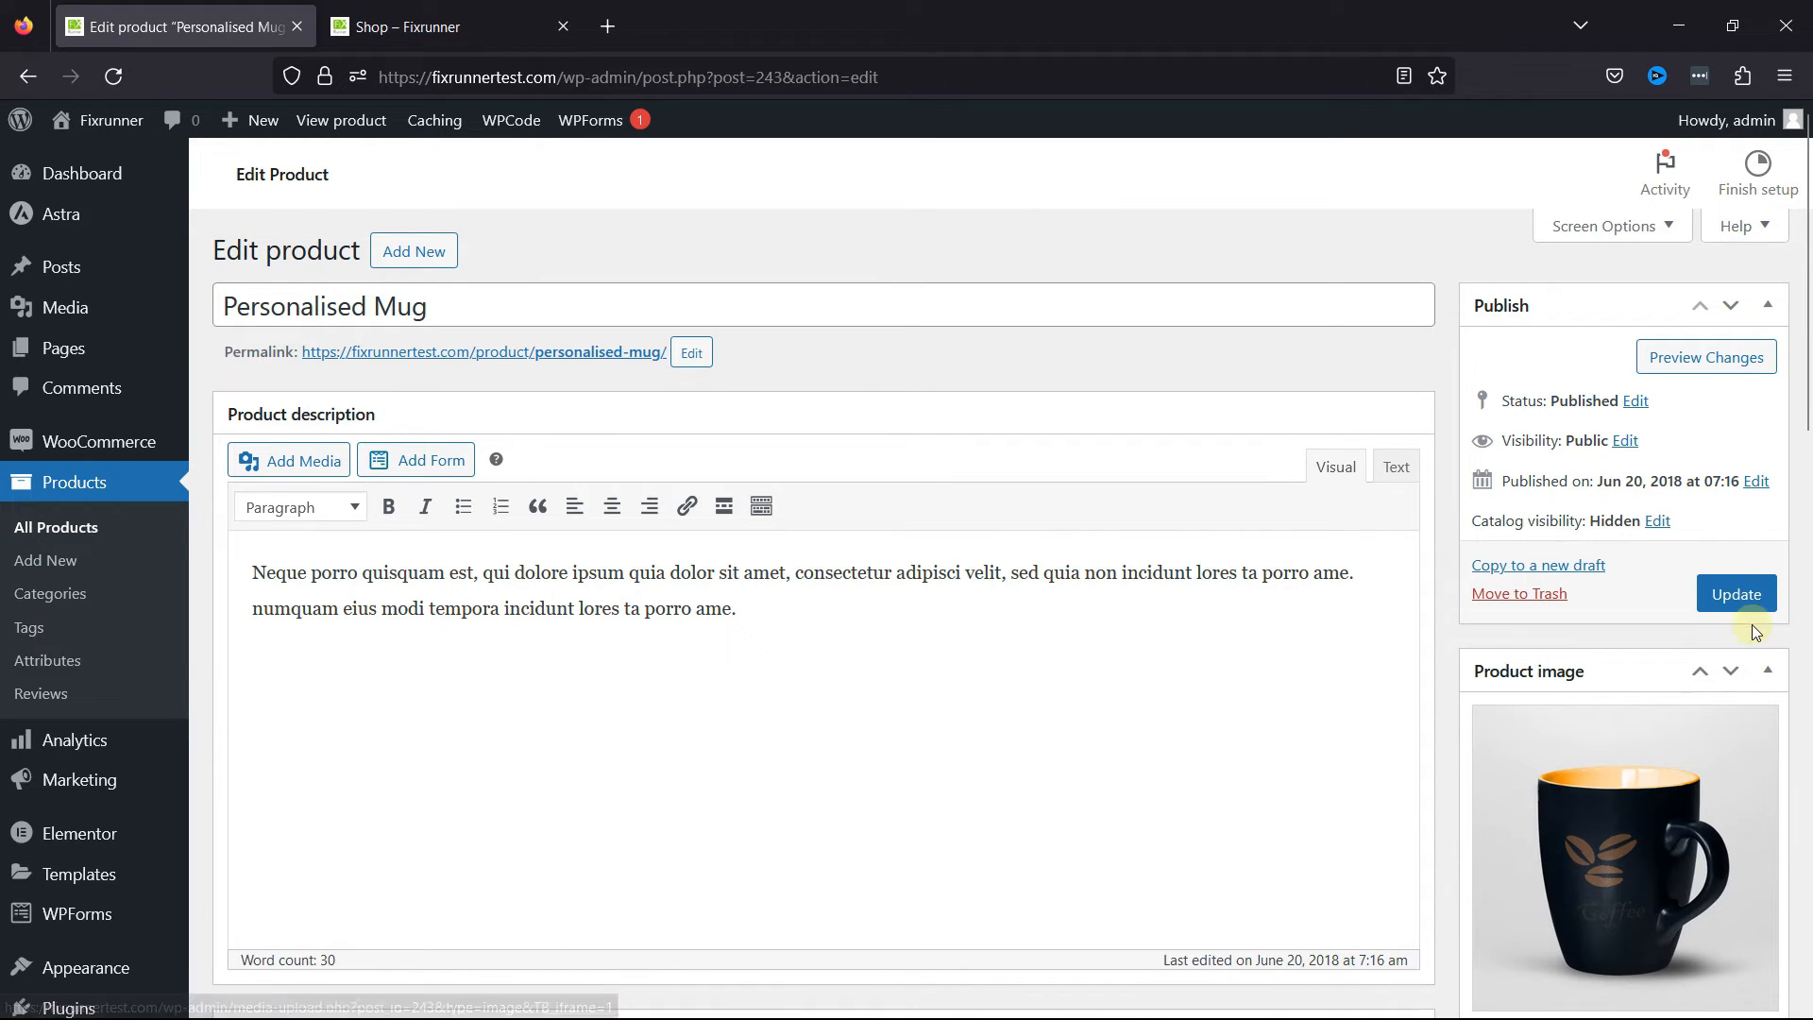
Update the product to save the changes and go to the Shop page.
click(1735, 593)
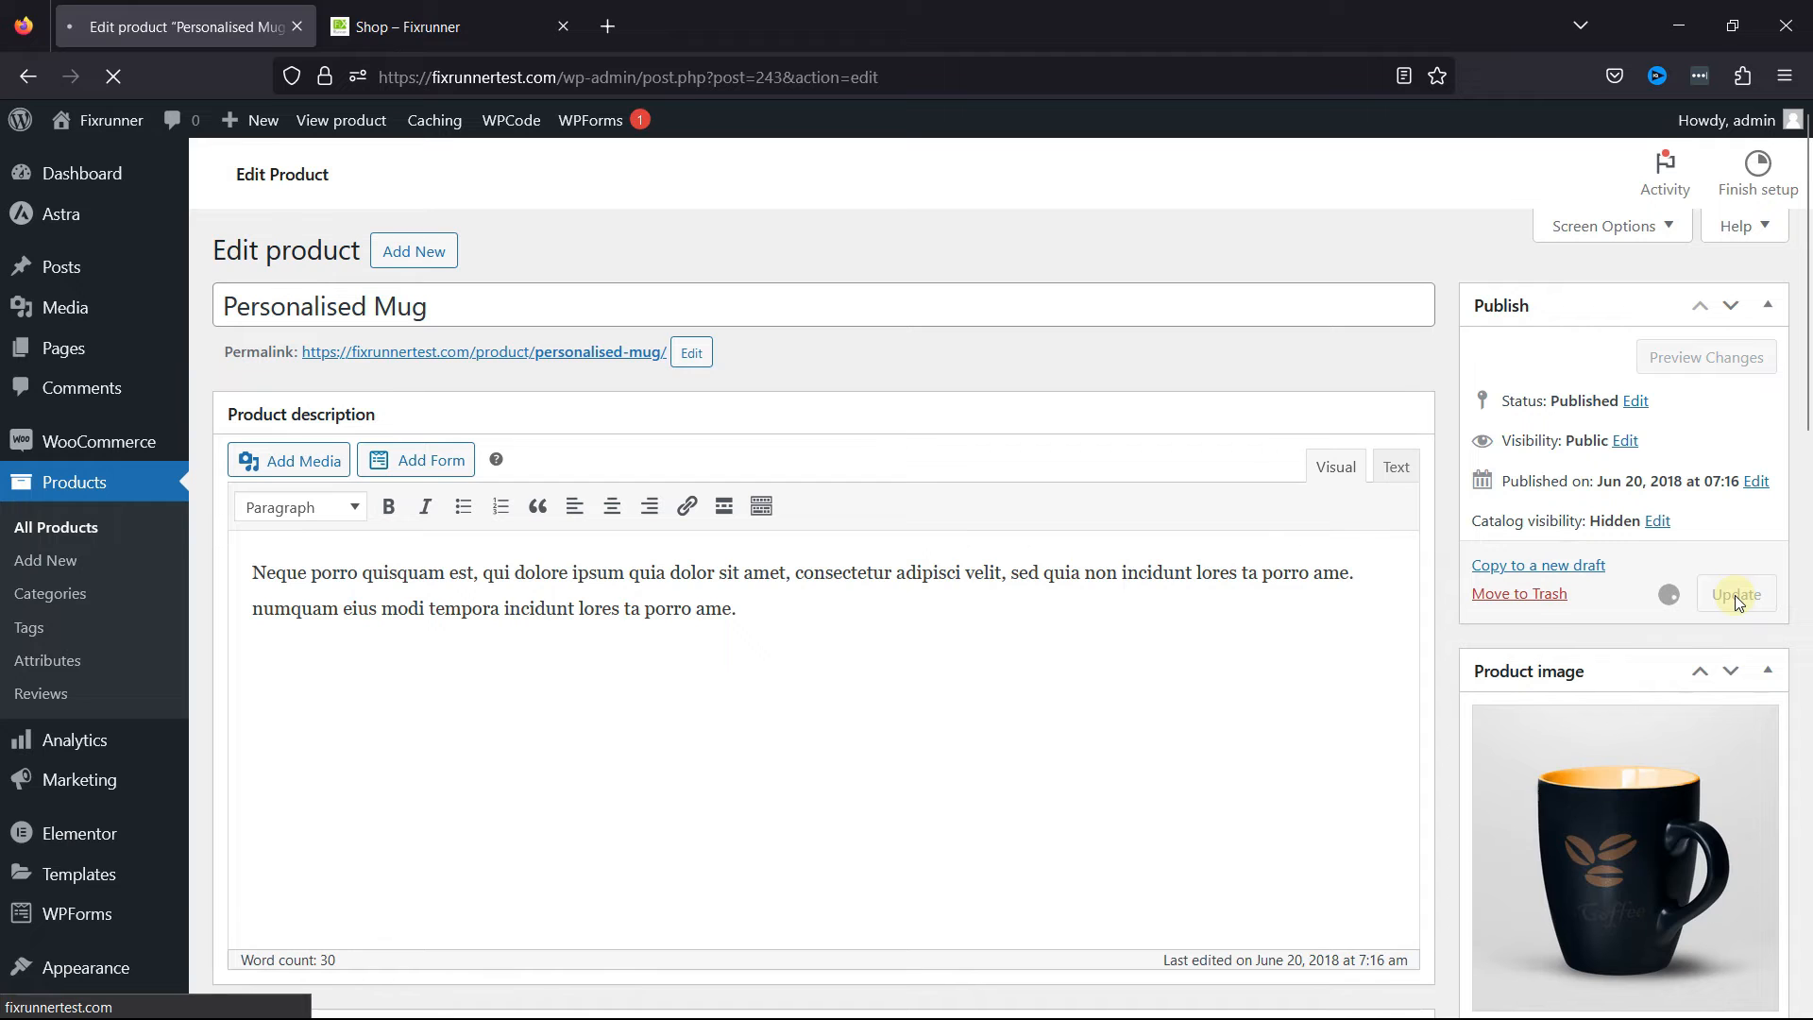
click(1736, 593)
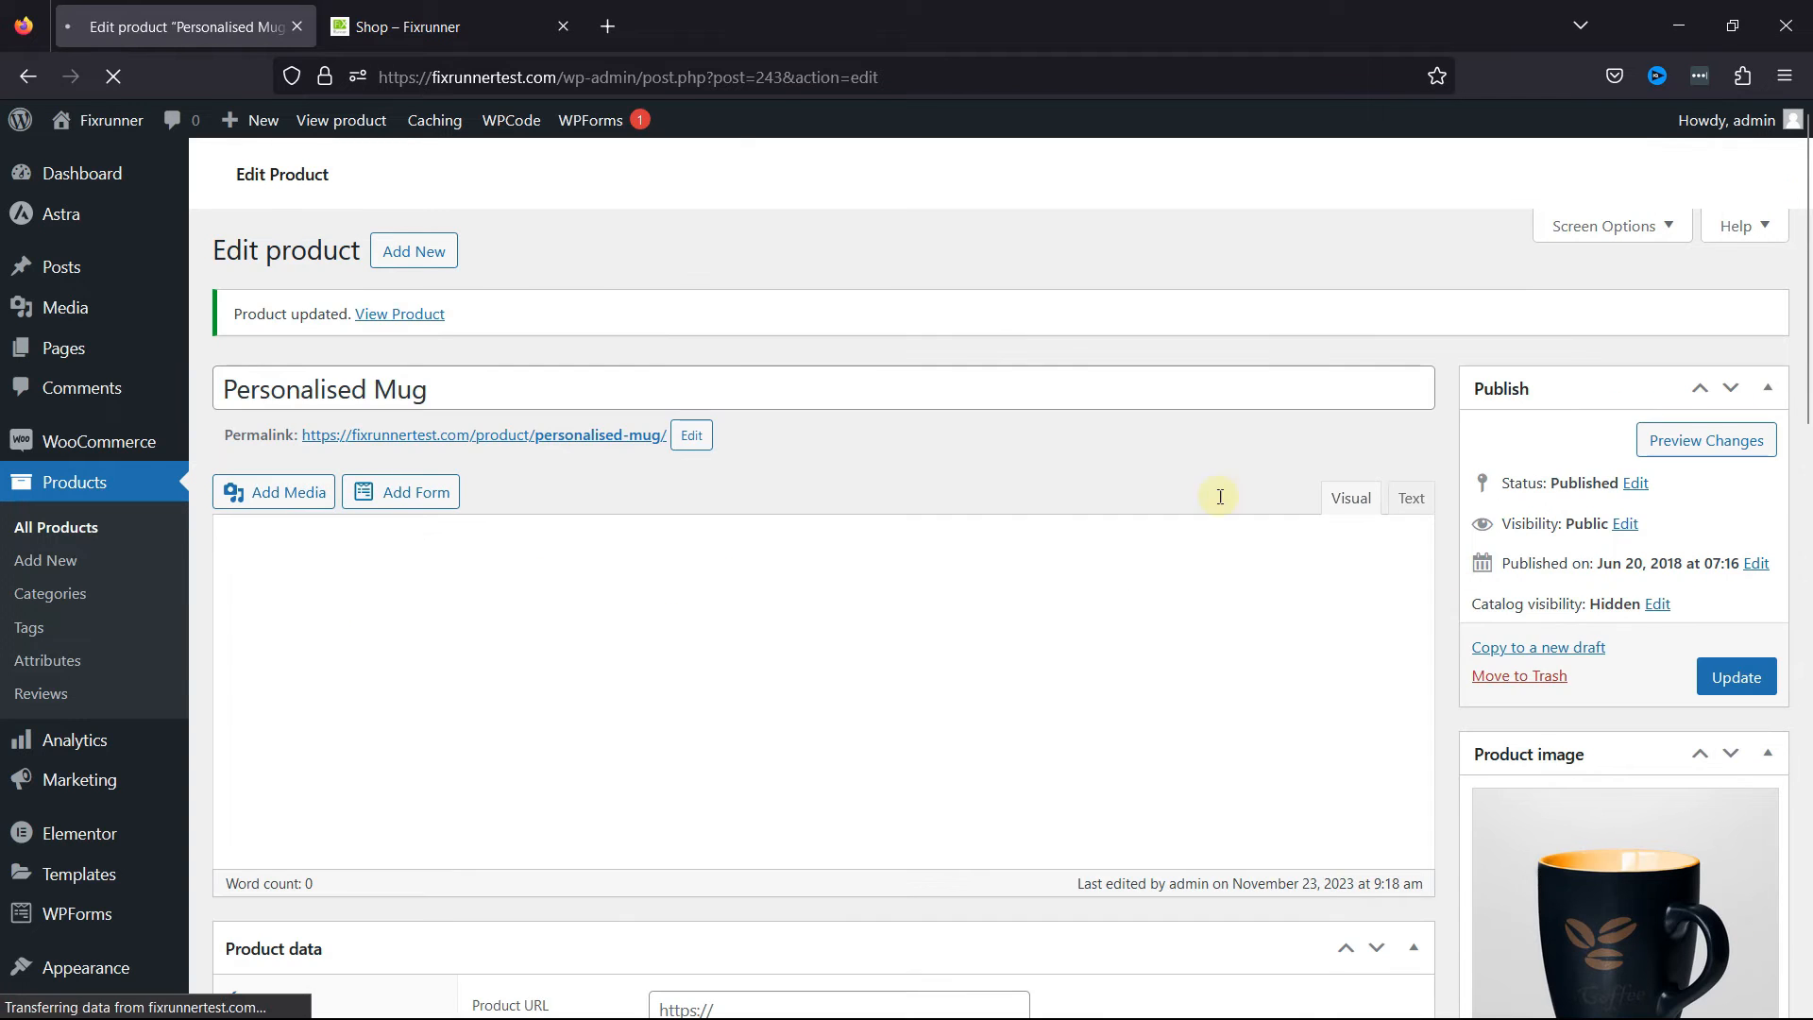
click(450, 25)
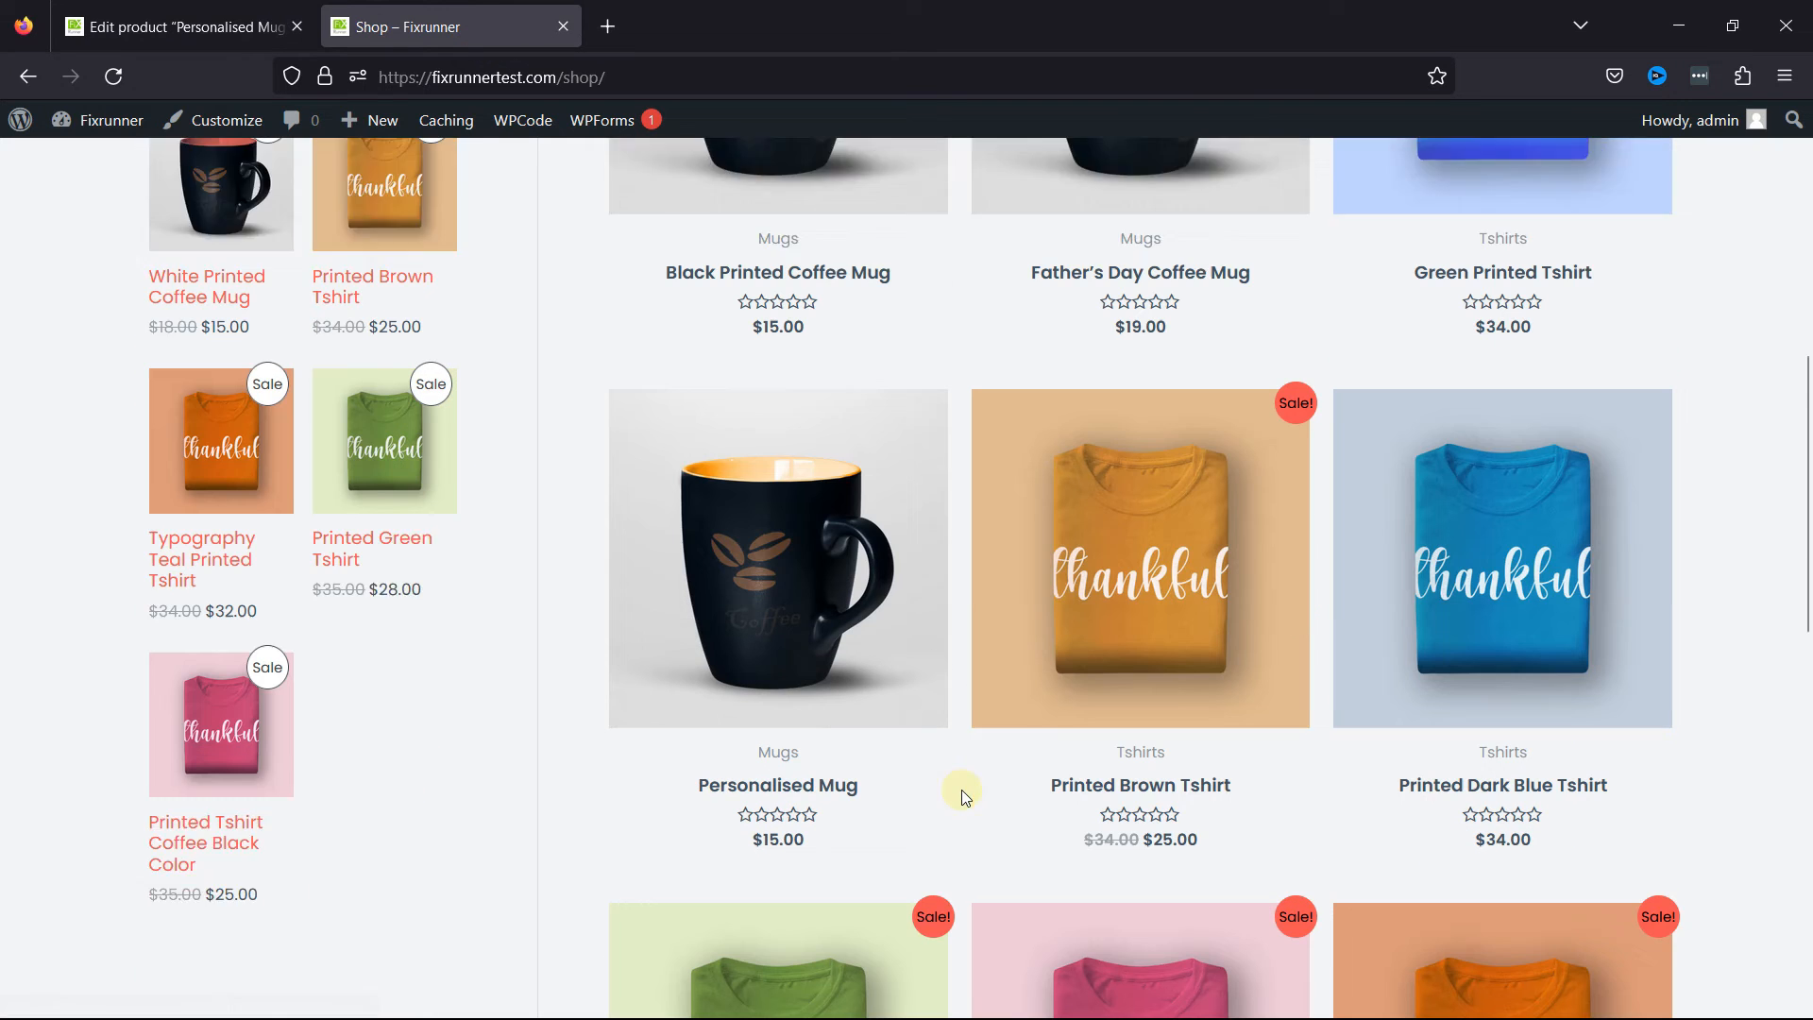
Check the refreshed shop now lists 10 products without the mug, then return to its edit page.
scroll(down, 3)
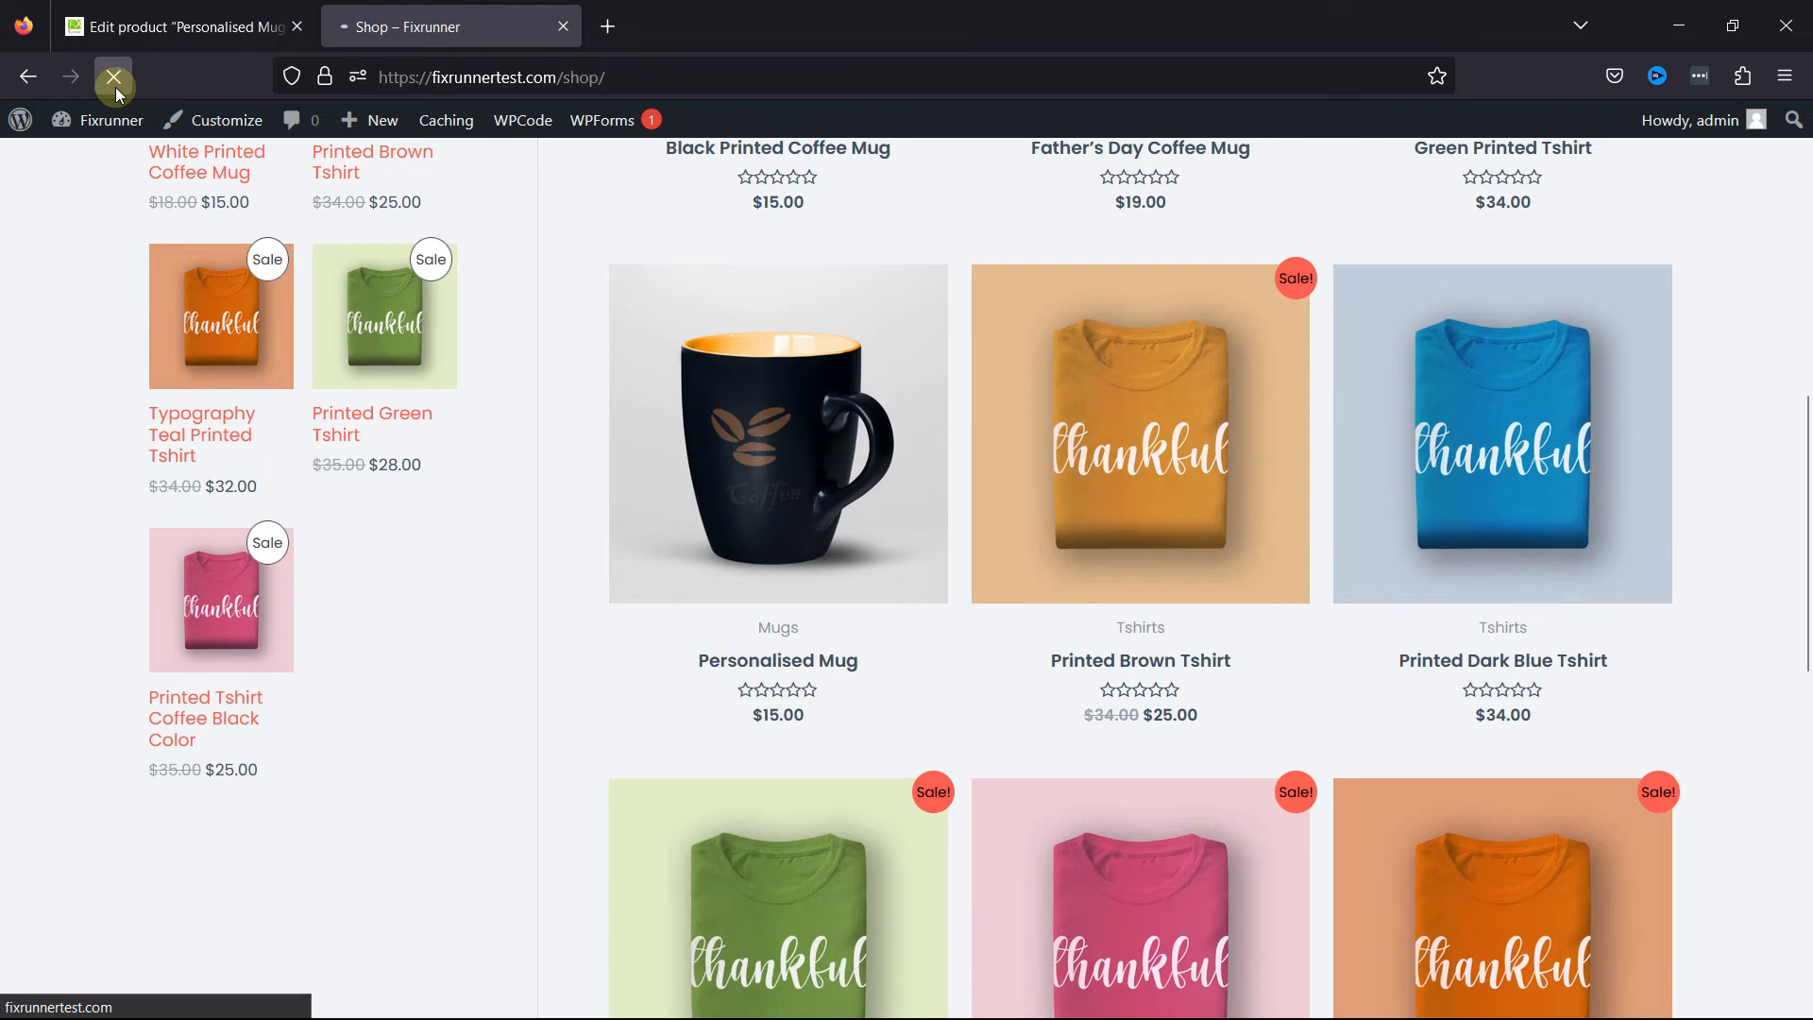
scroll(down, 3)
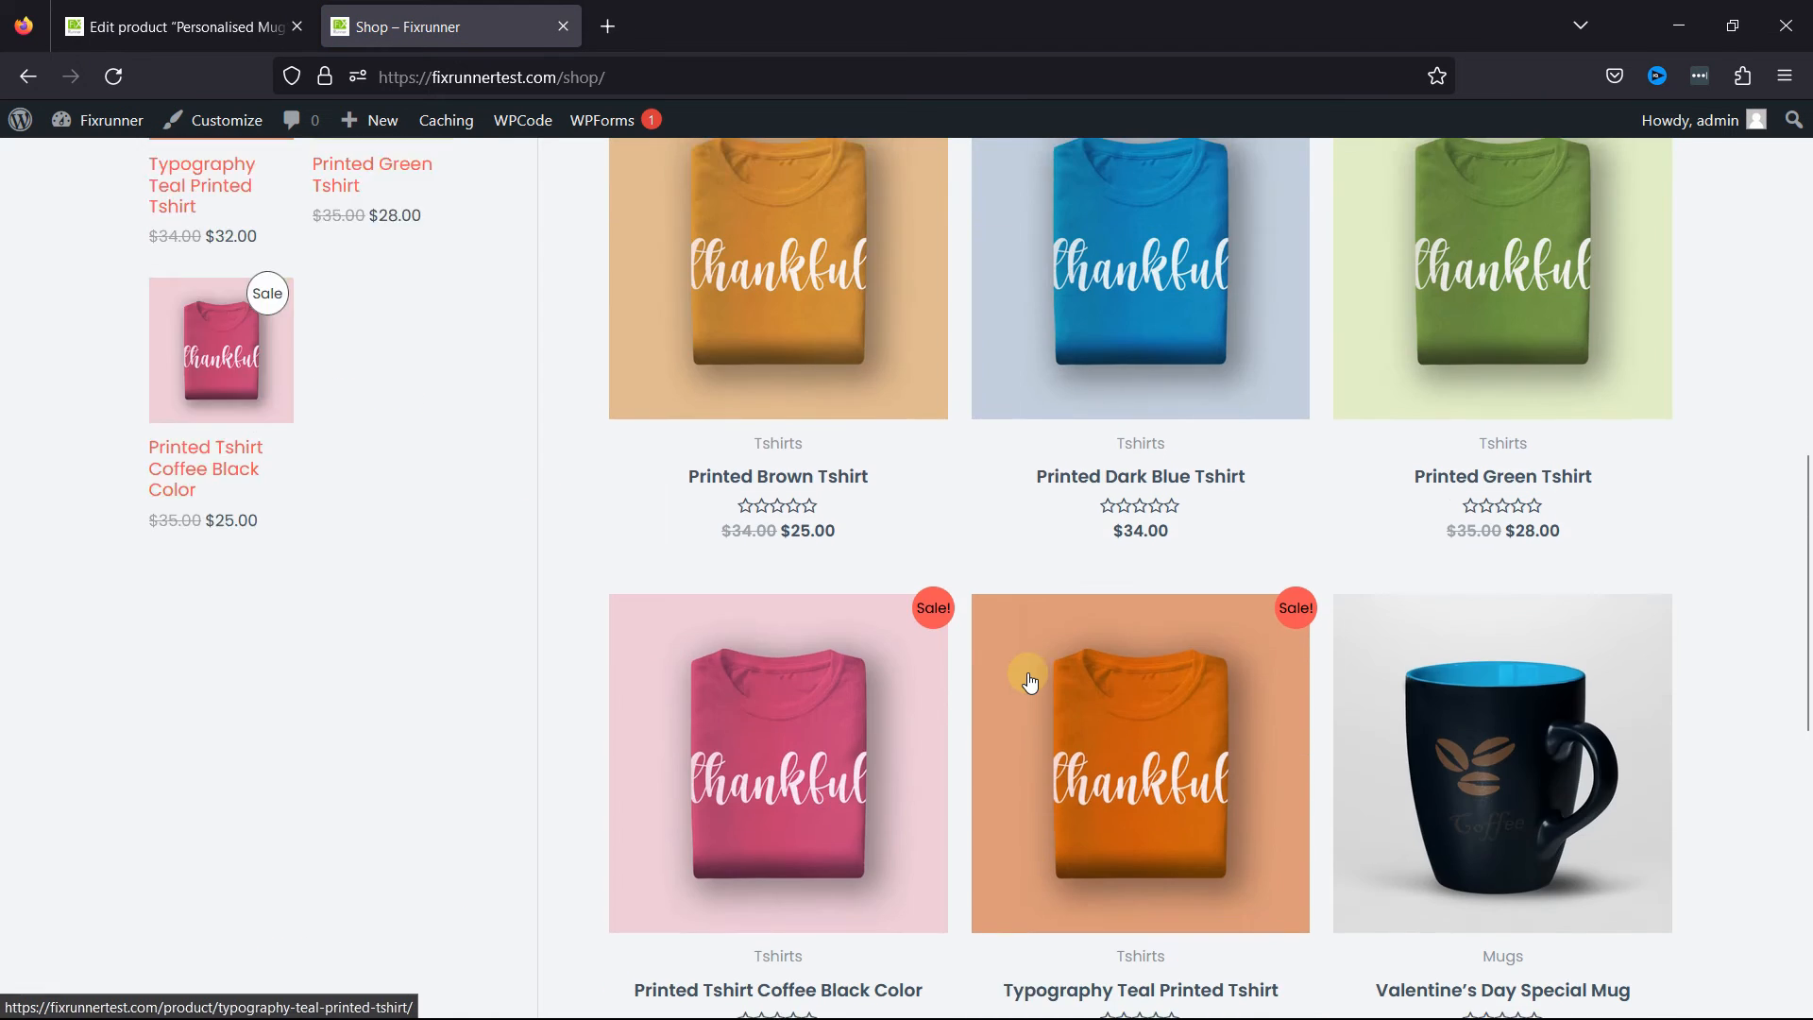
scroll(down, 3)
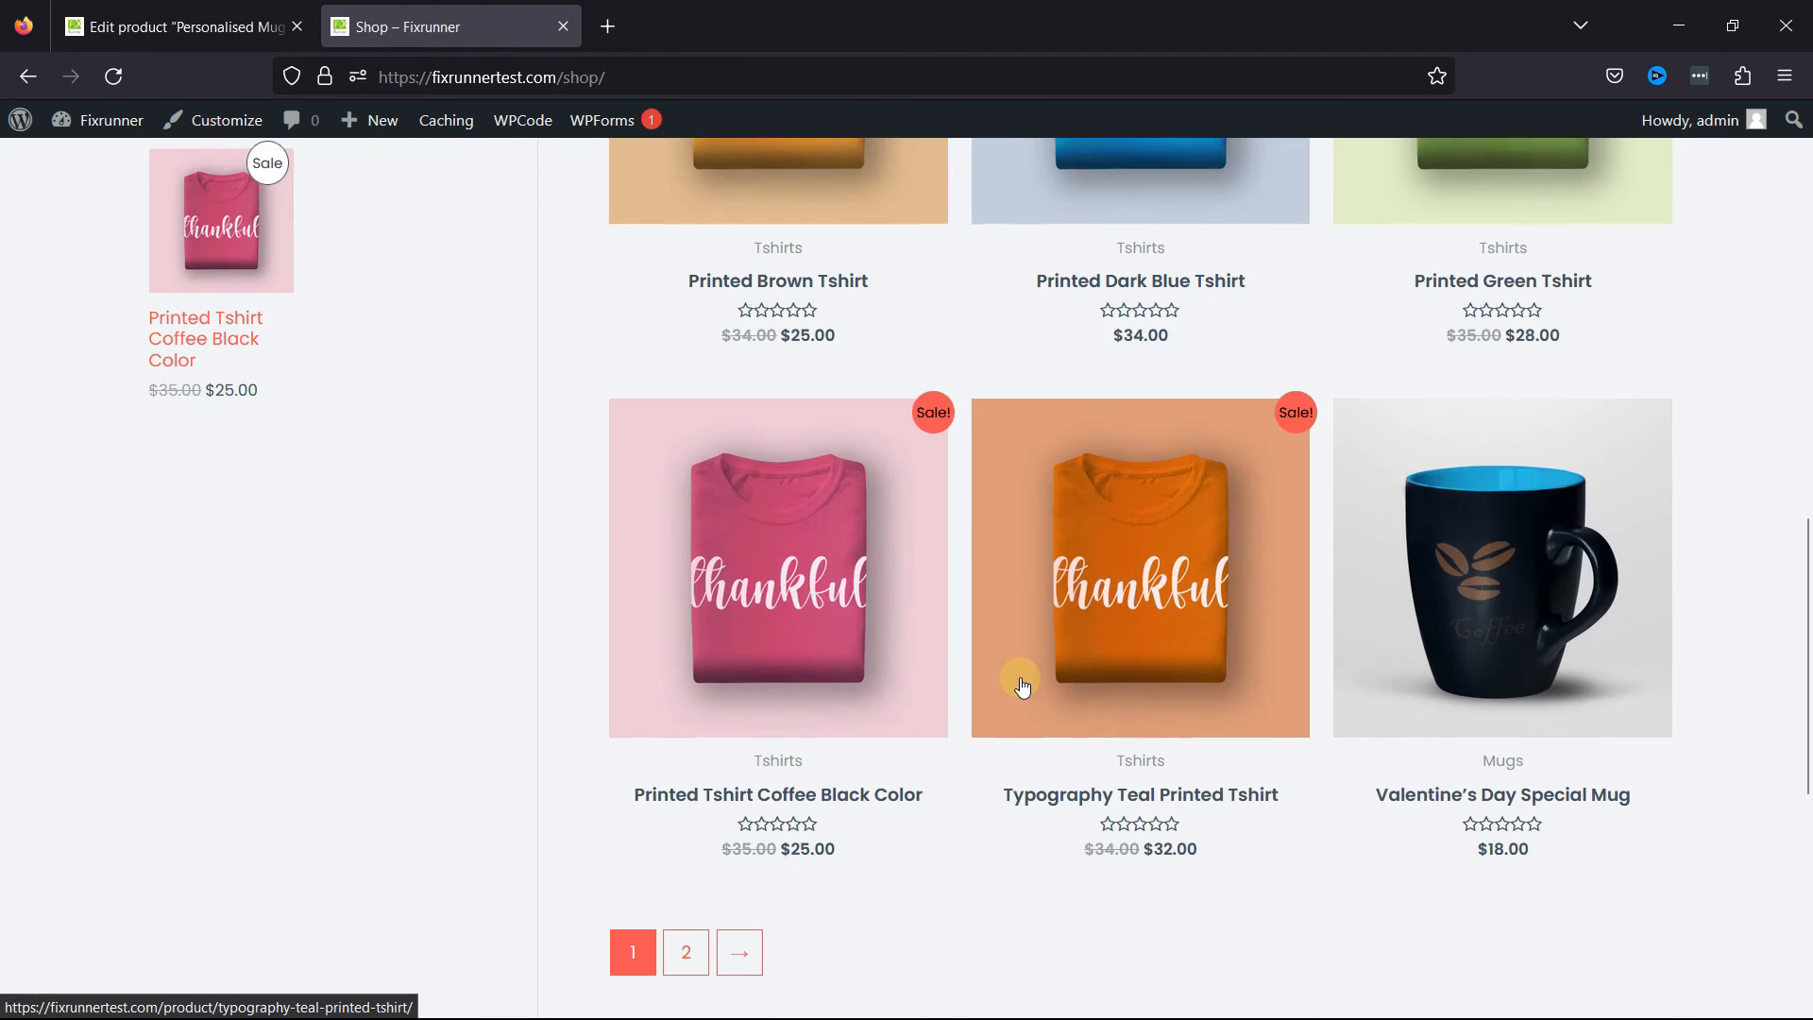
scroll(up, 3)
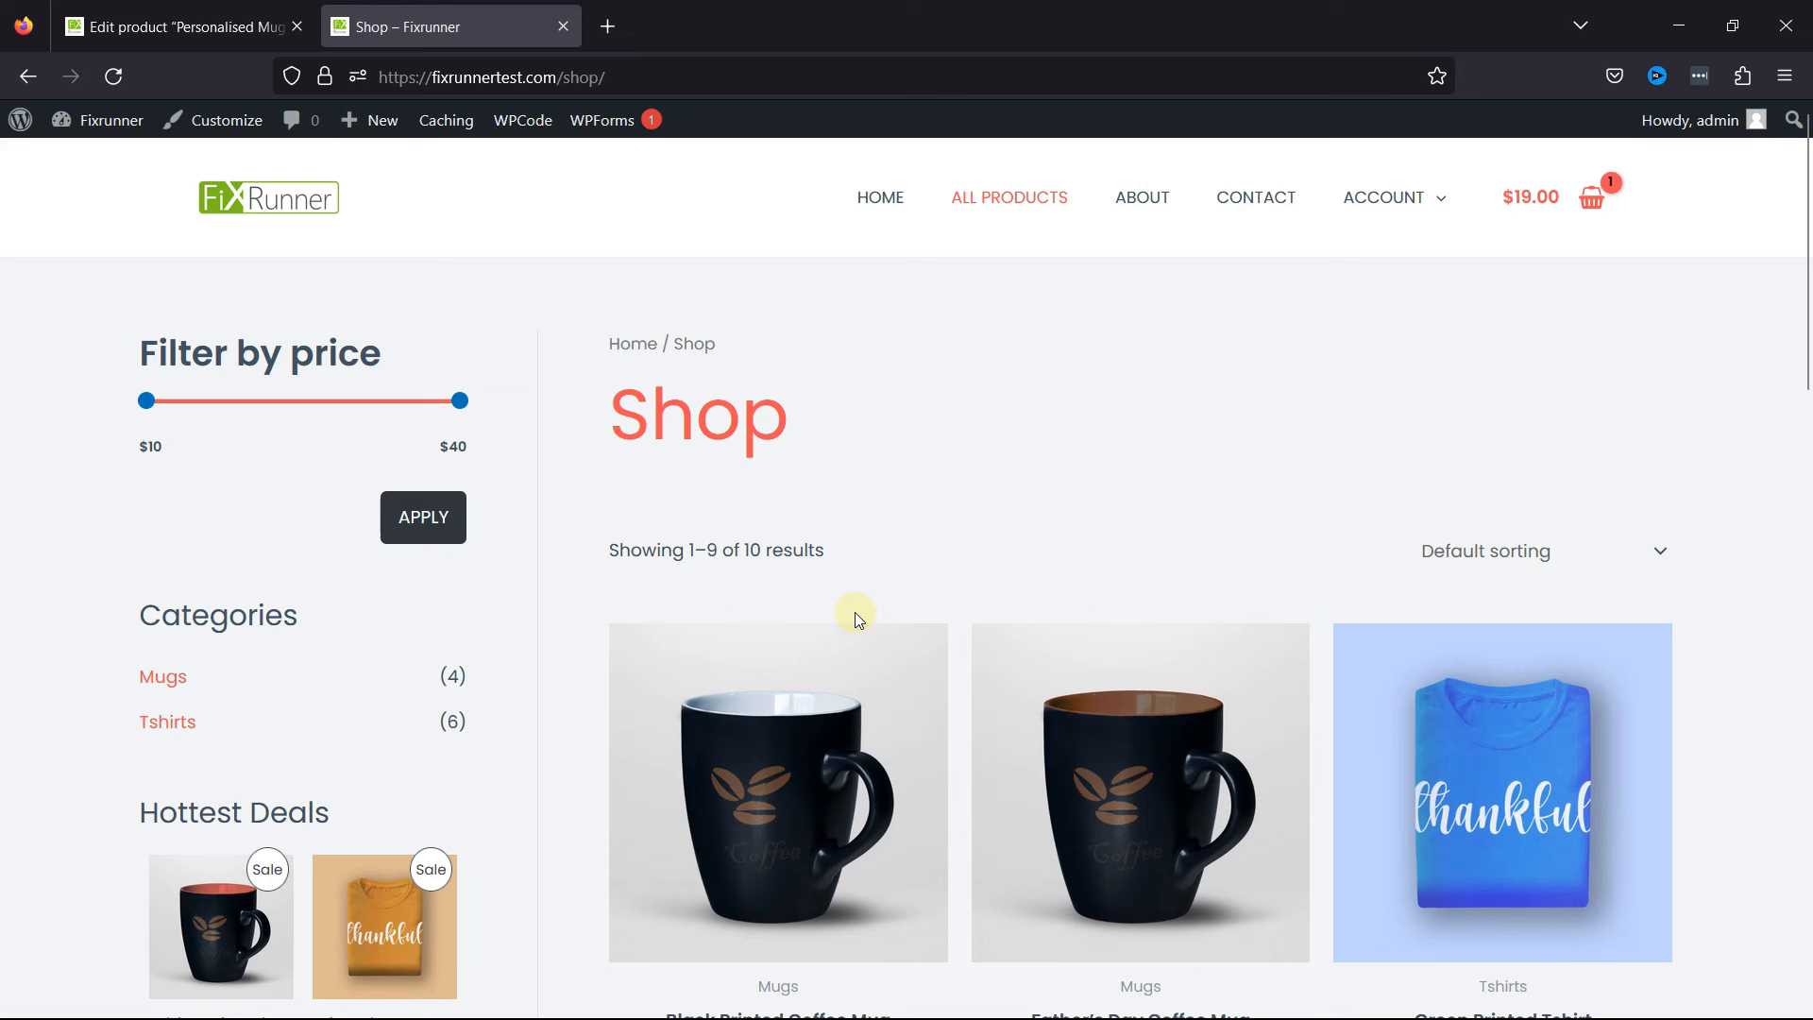
click(173, 24)
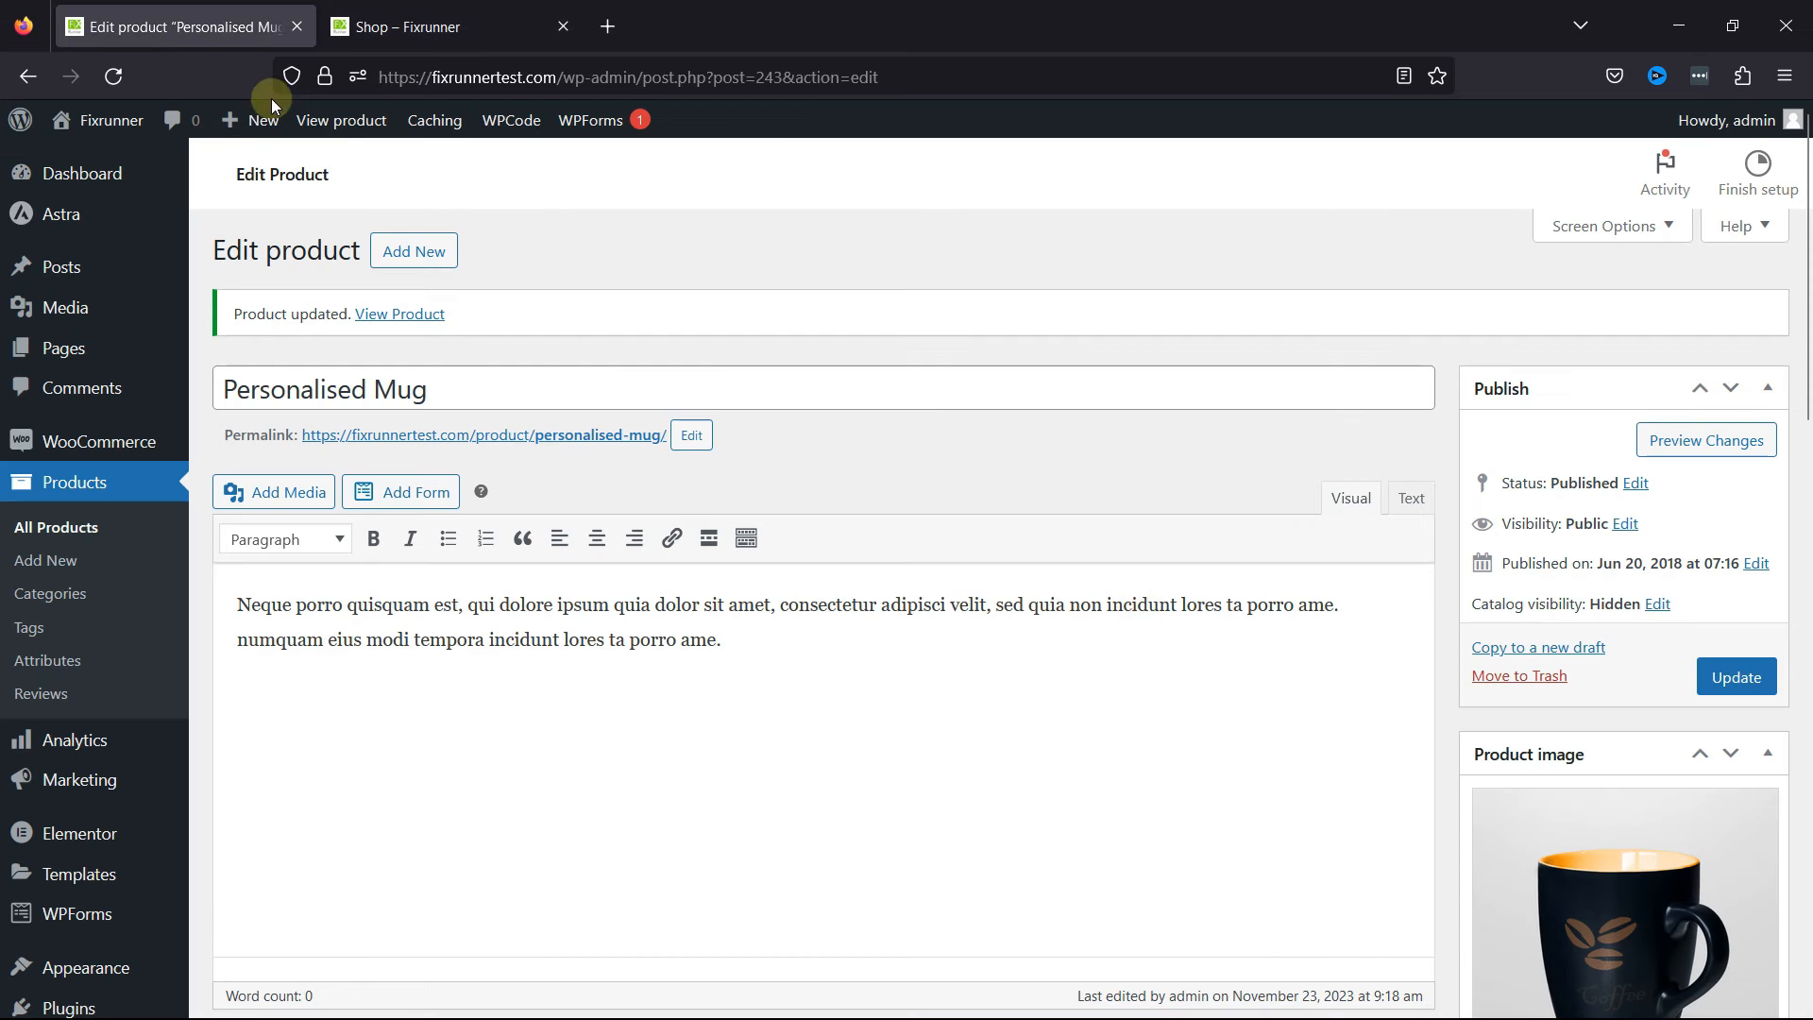
View the hidden Personalised Mug's $15.00 product page directly in a new tab.
click(1703, 440)
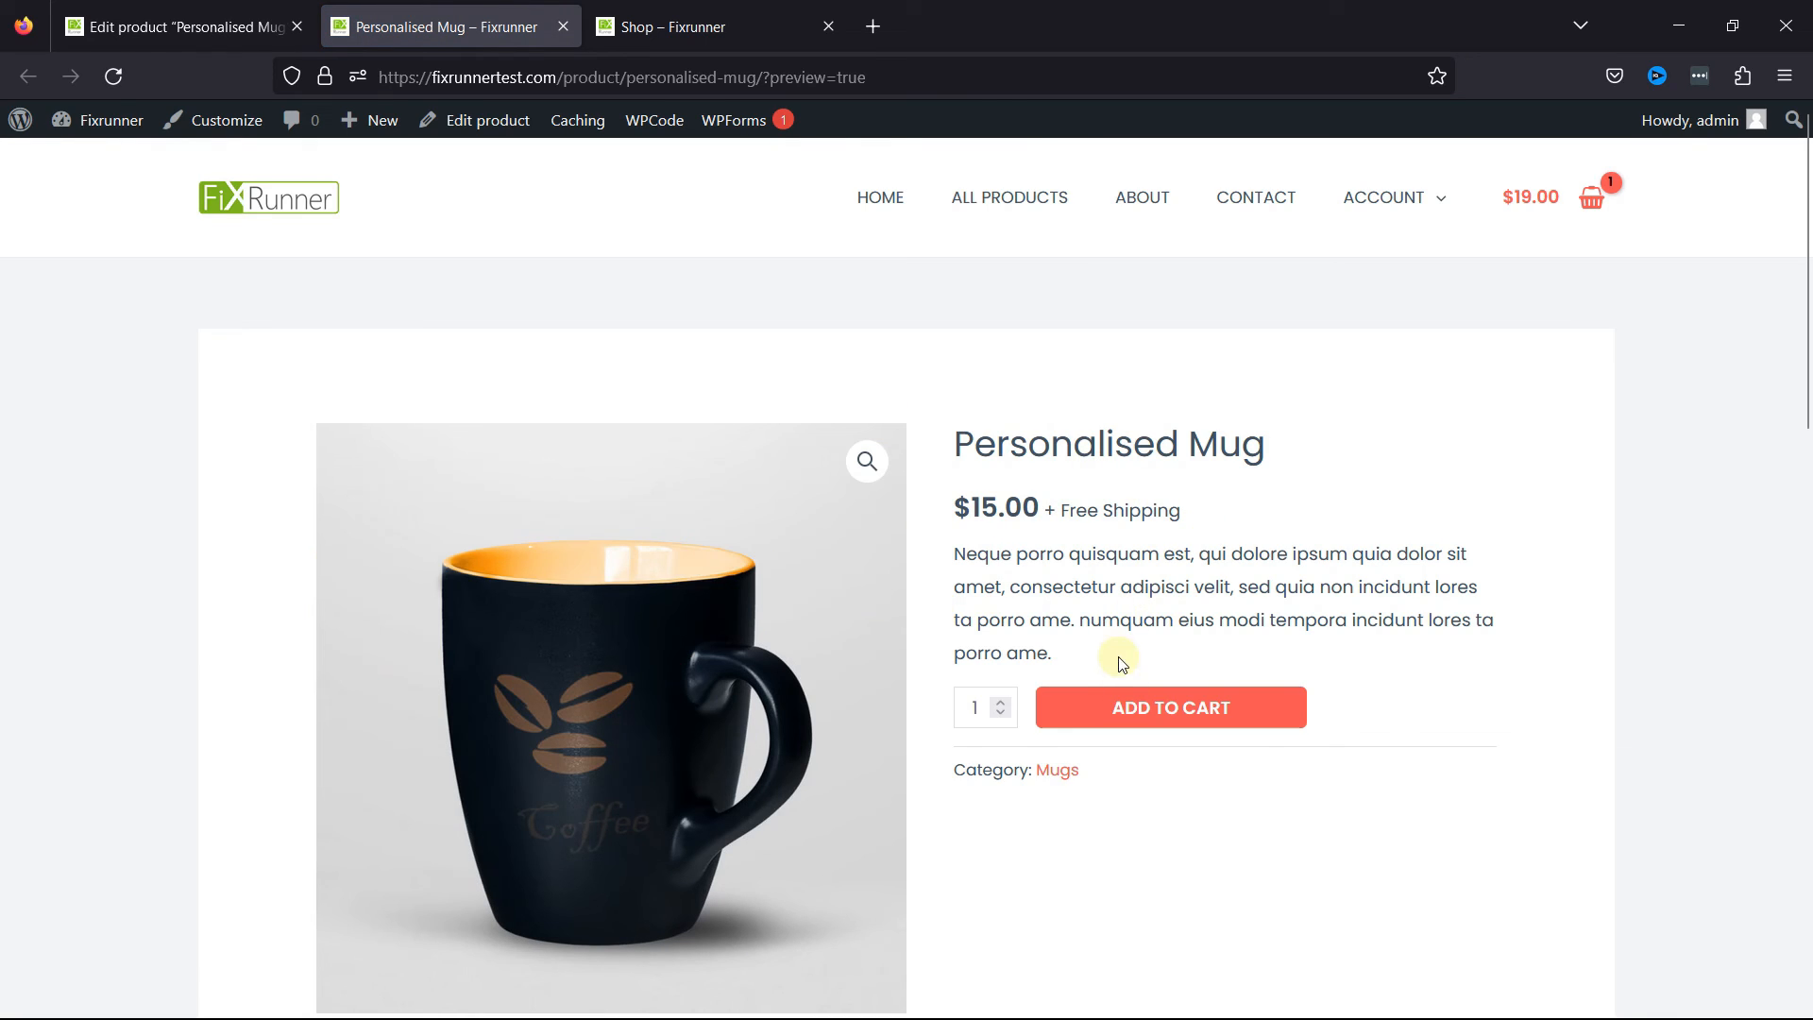
mouse_move(1072, 712)
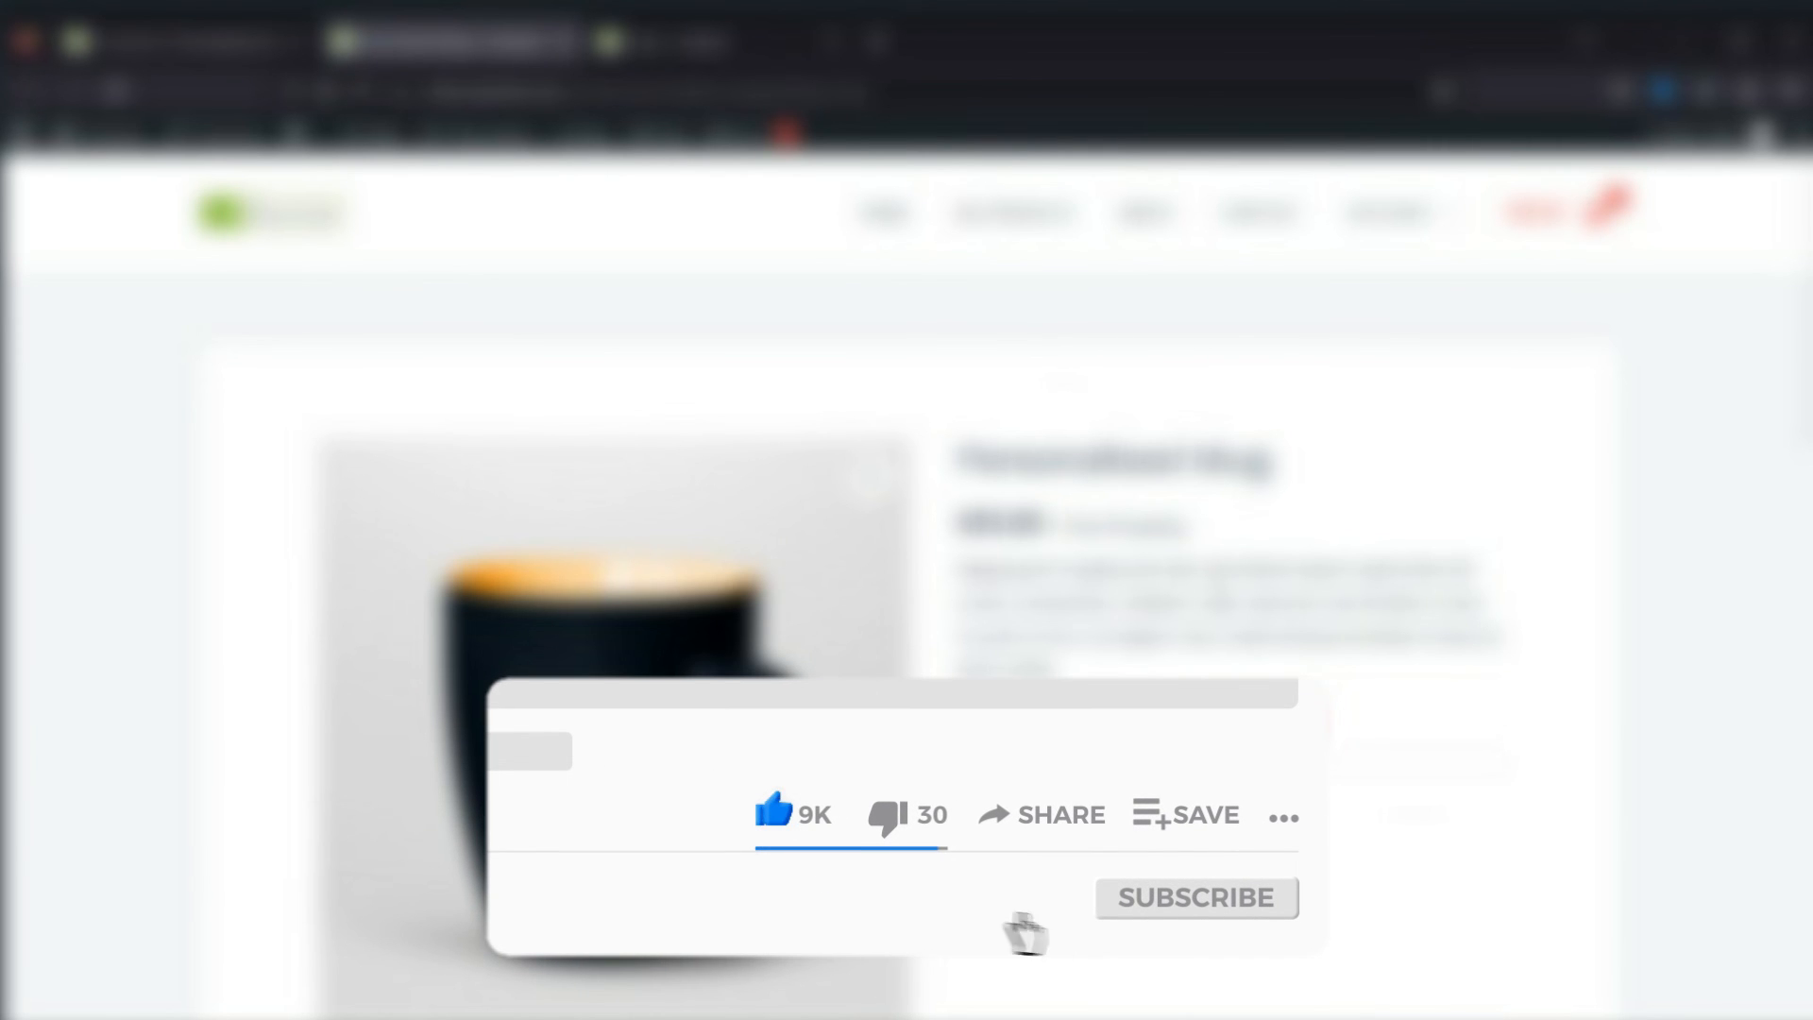
click(1195, 897)
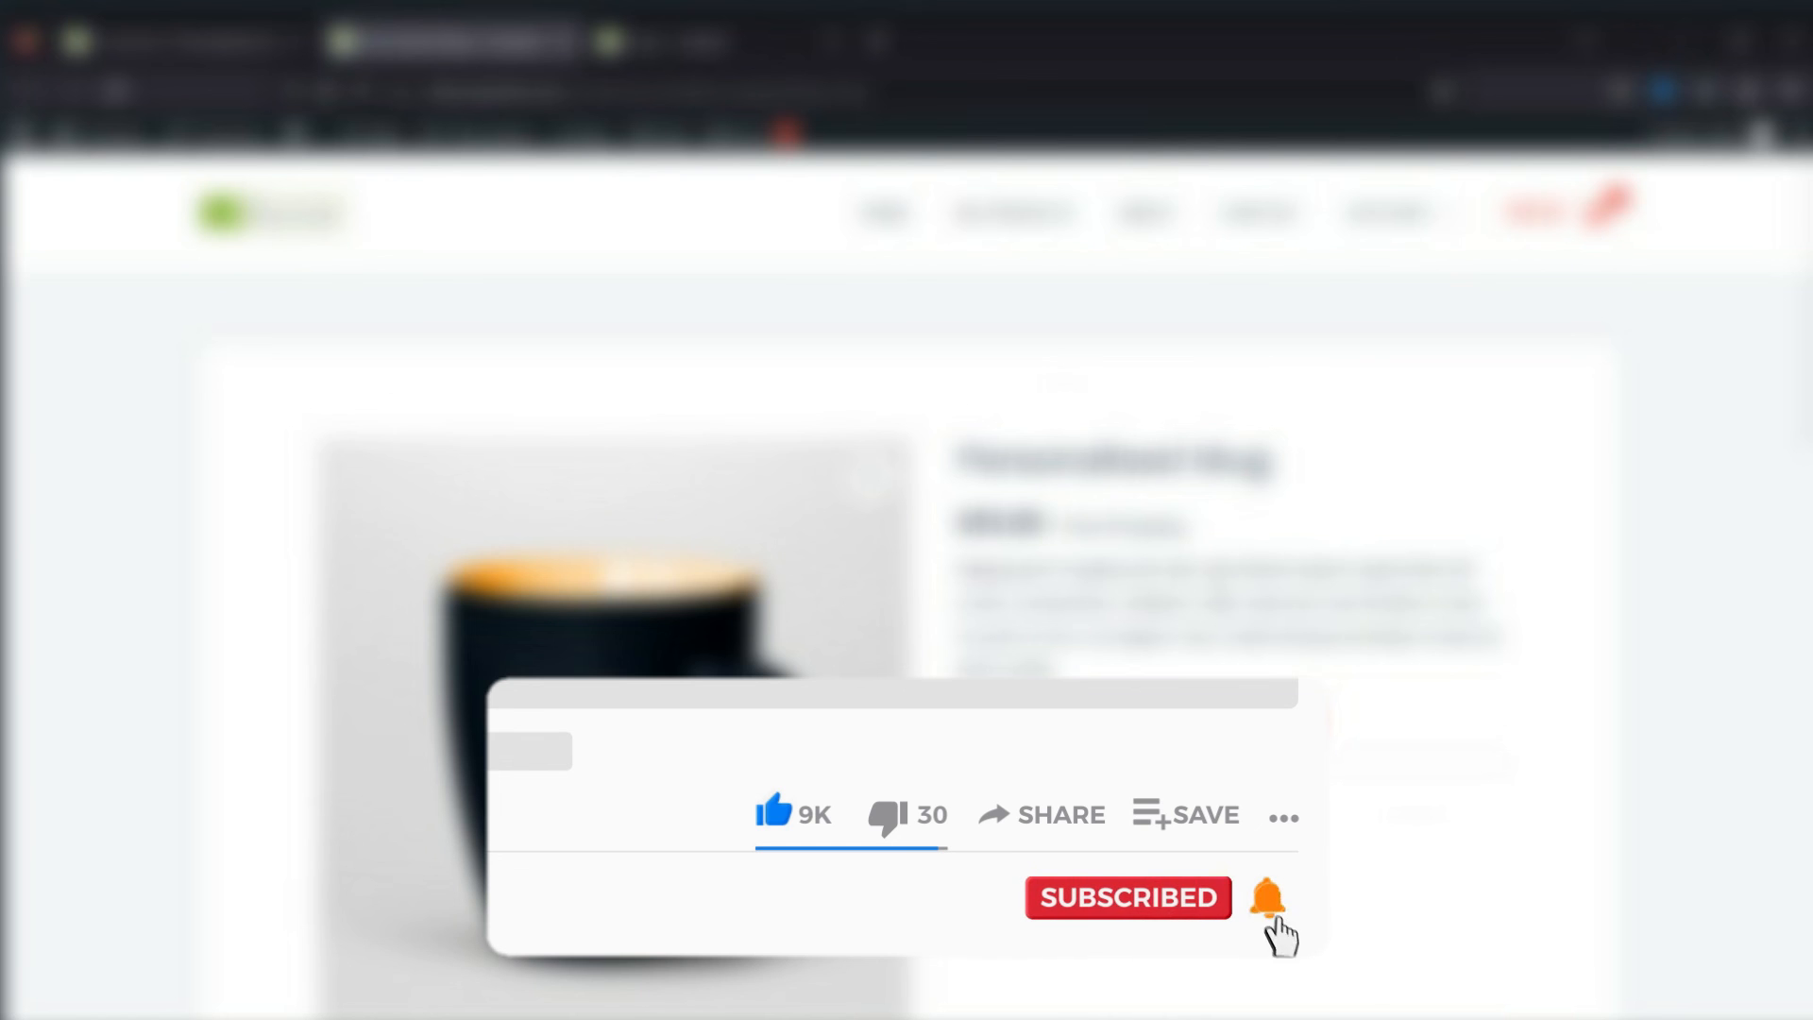